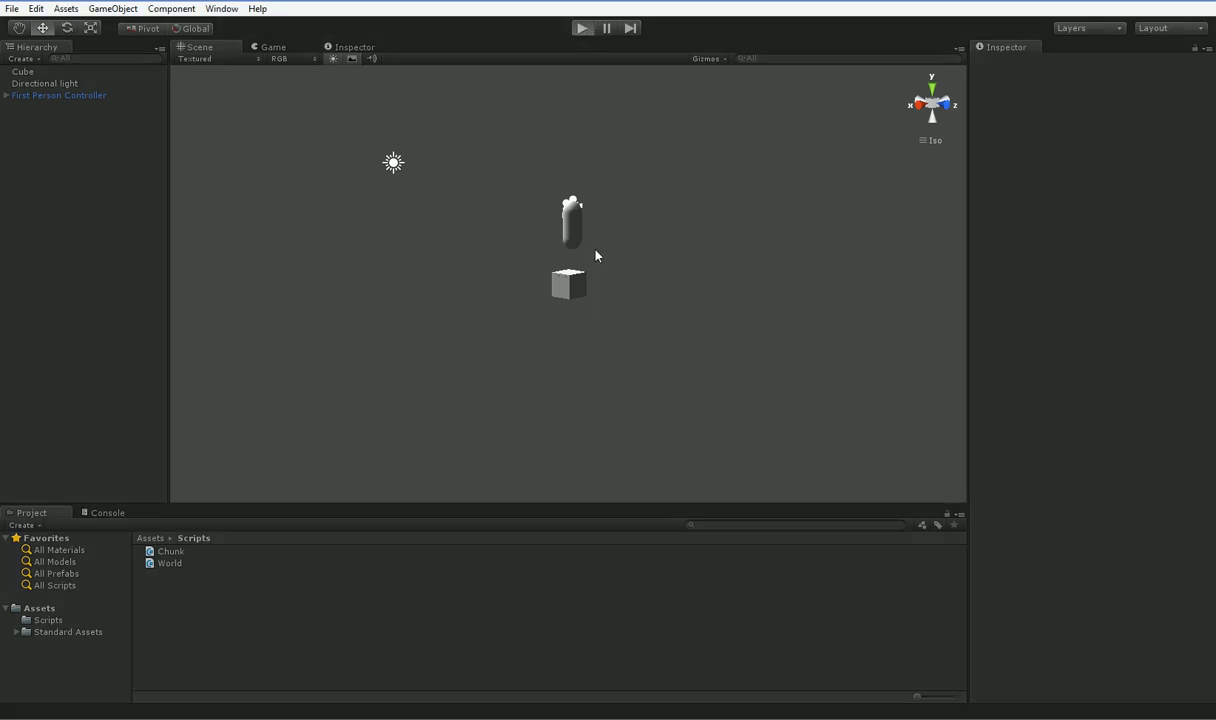
Step: Preview the scene briefly, then open Chunk.cs in MonoDevelop and scroll to BuildFace
click(583, 28)
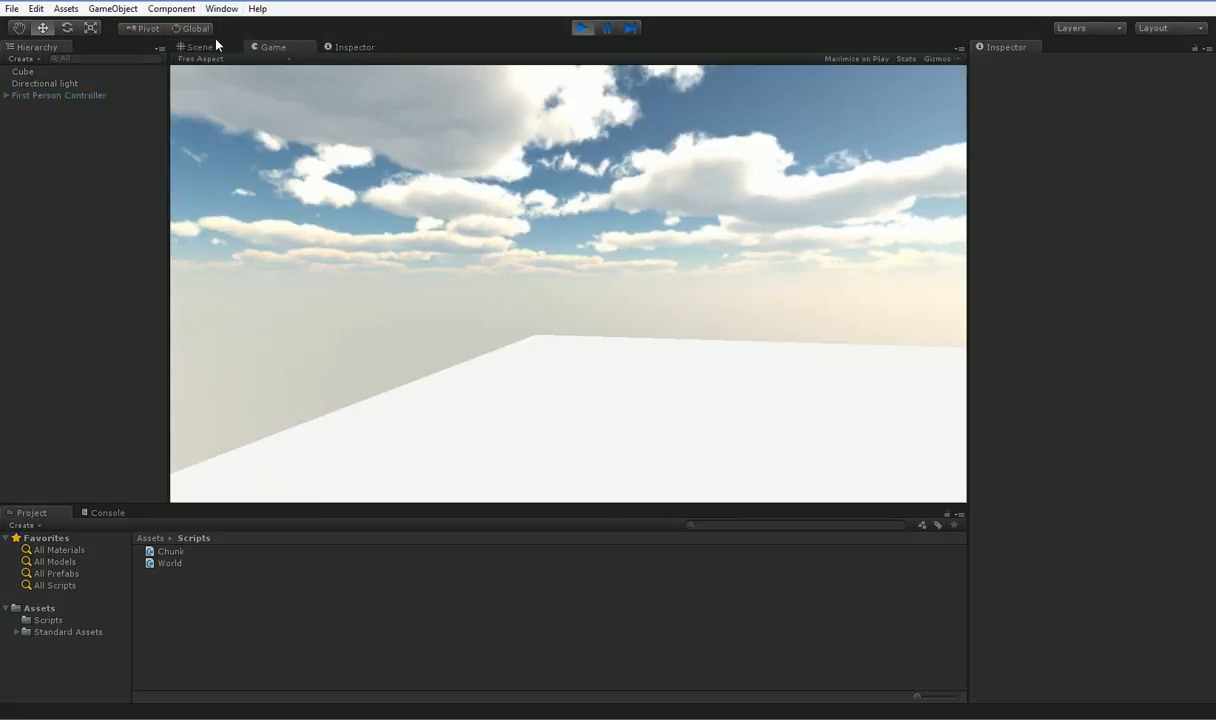
click(198, 47)
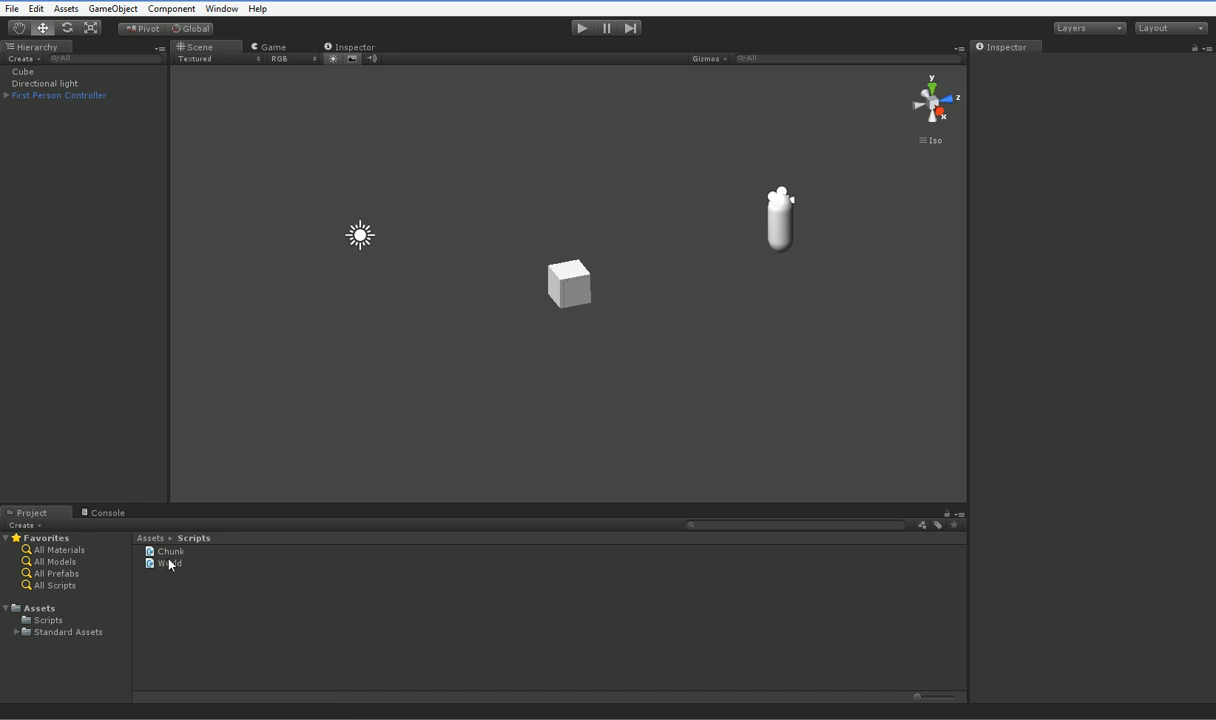
click(170, 551)
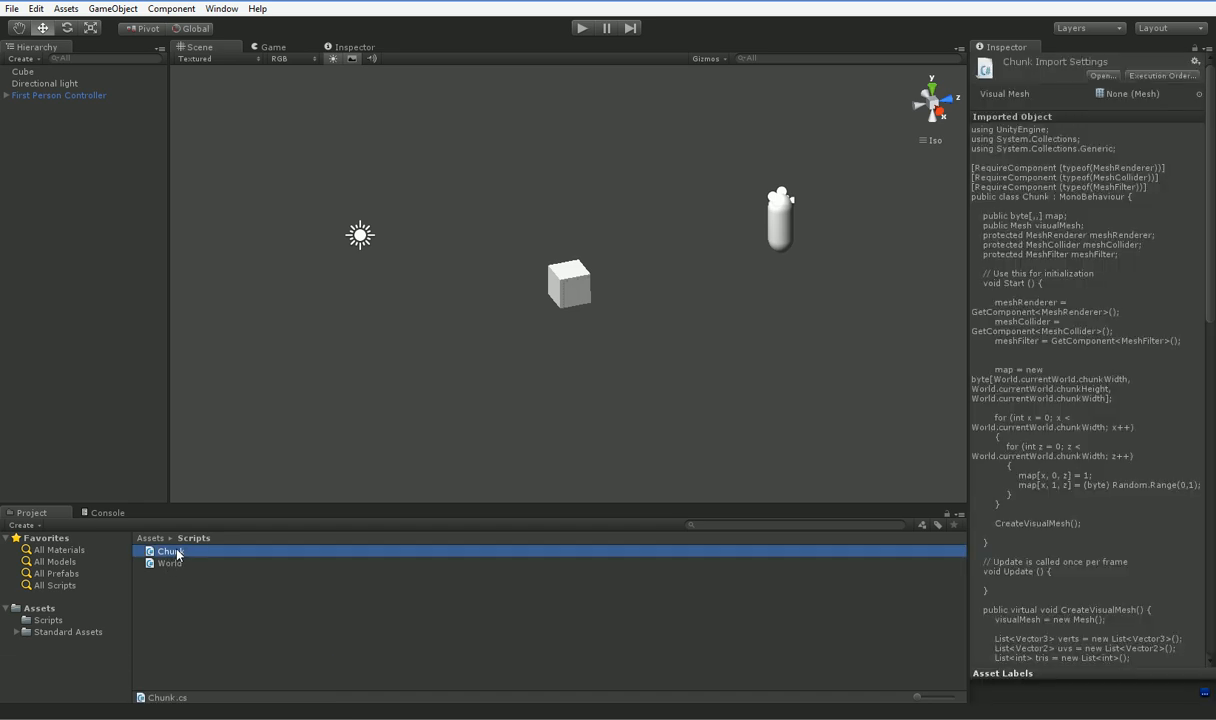
double_click(170, 551)
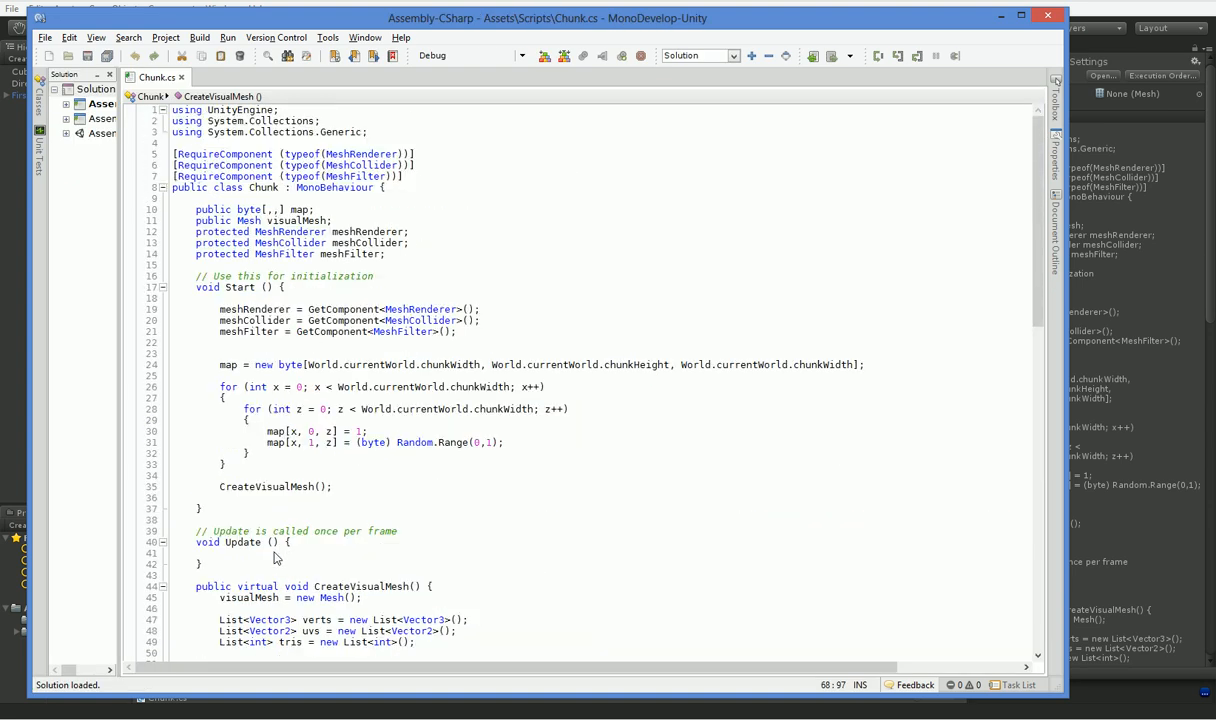
scroll(down, 3)
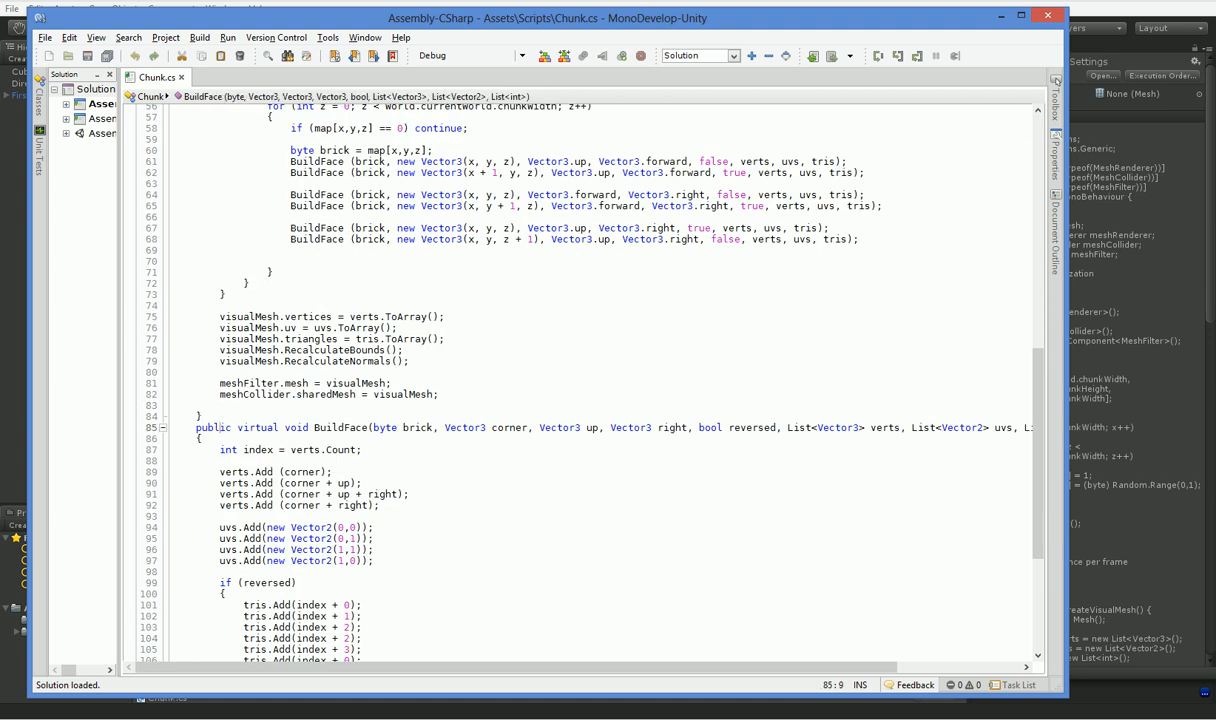
scroll(down, 3)
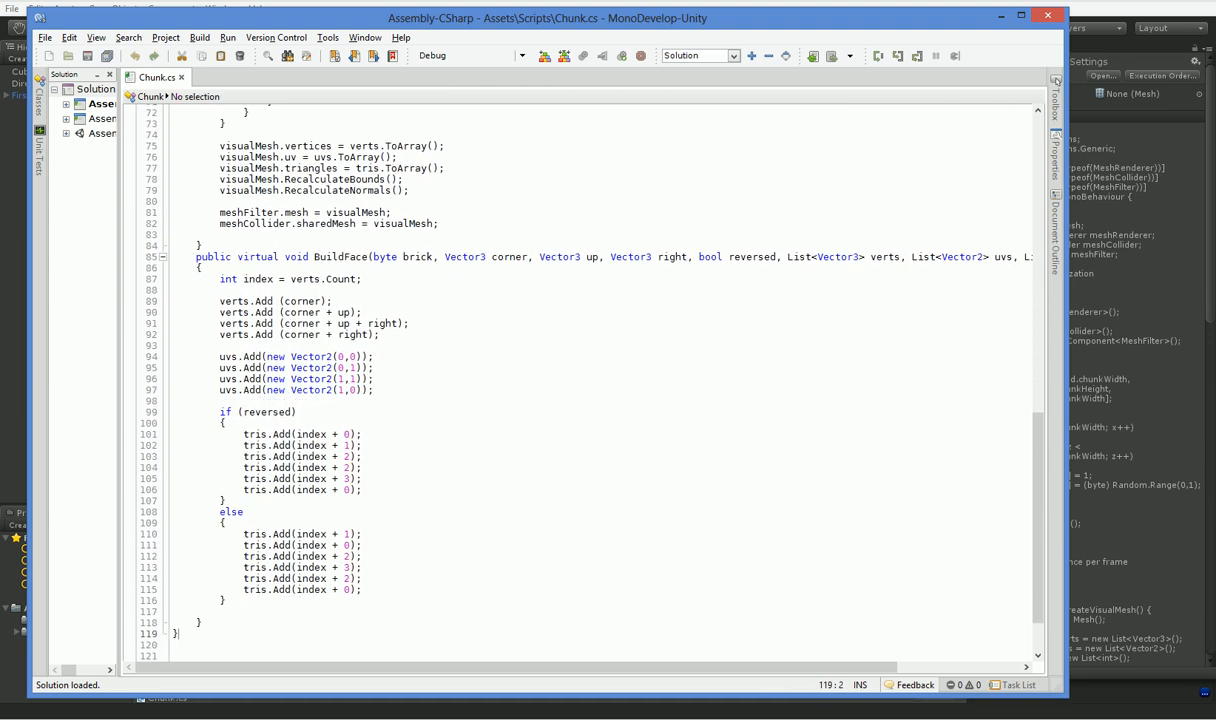
Step: Declare 'public virtual bool IsTransparent (int x, int y, int z)' with empty braces below BuildFace
text(public virtu)
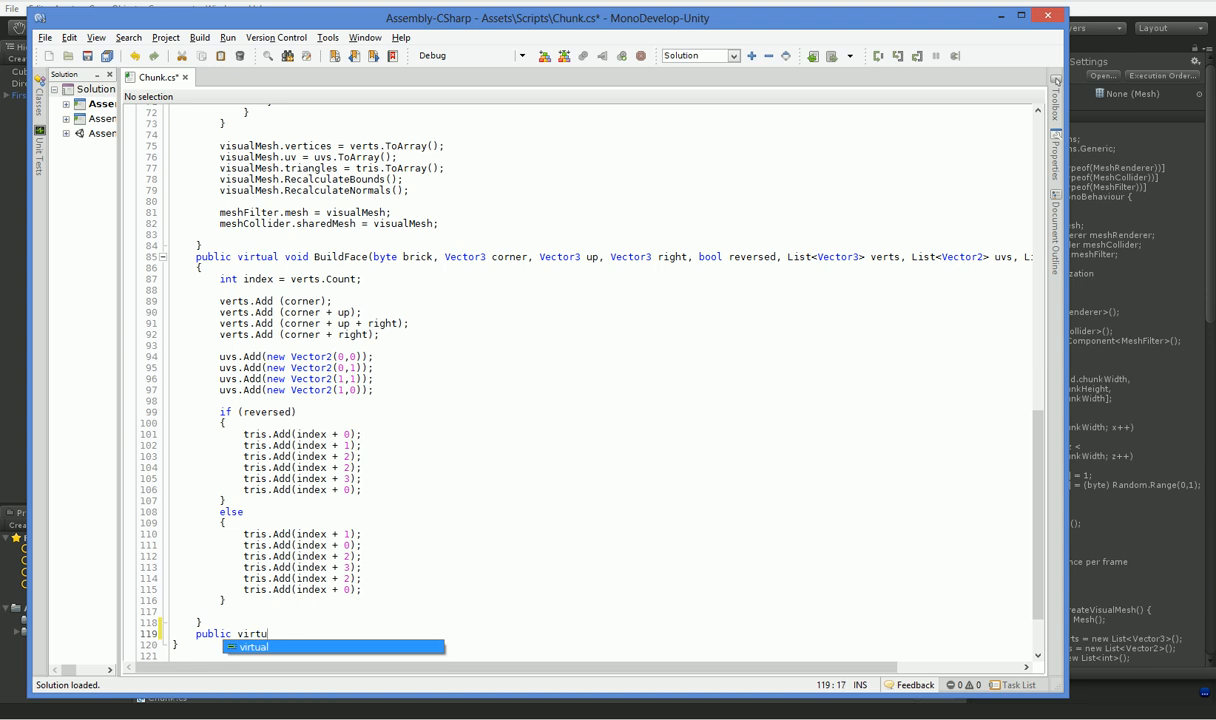
text(al bool I)
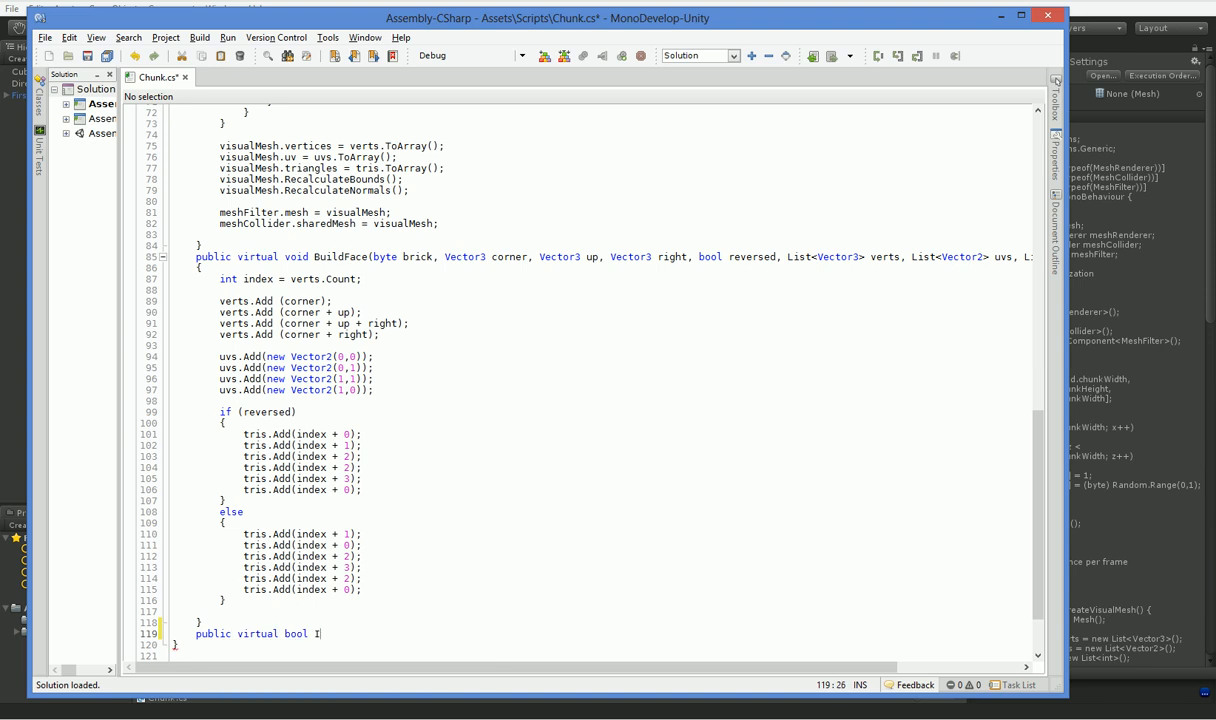
text(sTransparent)
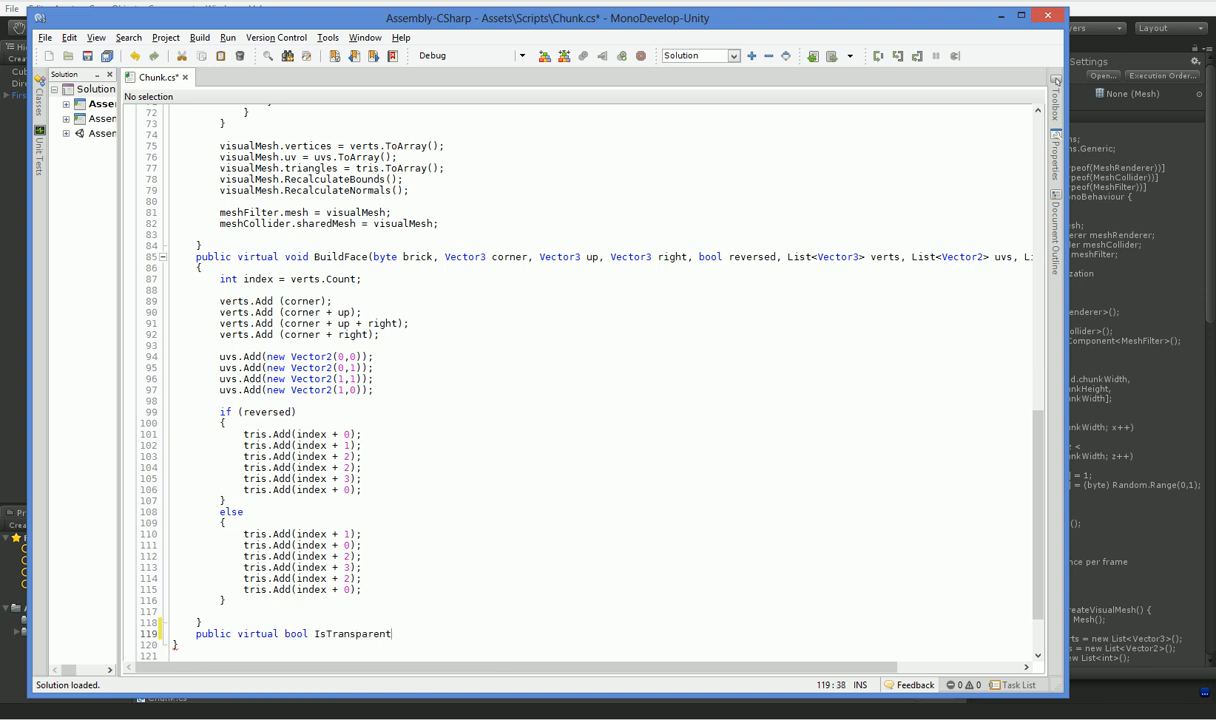
text((int x, int y)
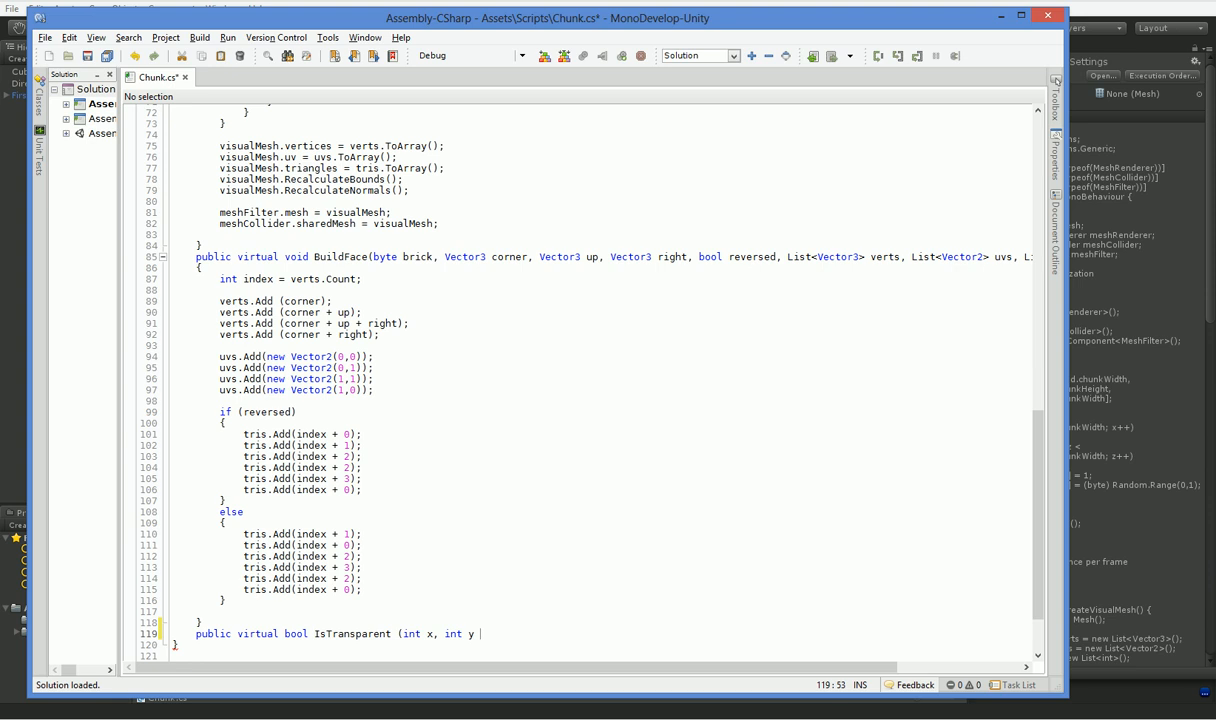
text(, int z)
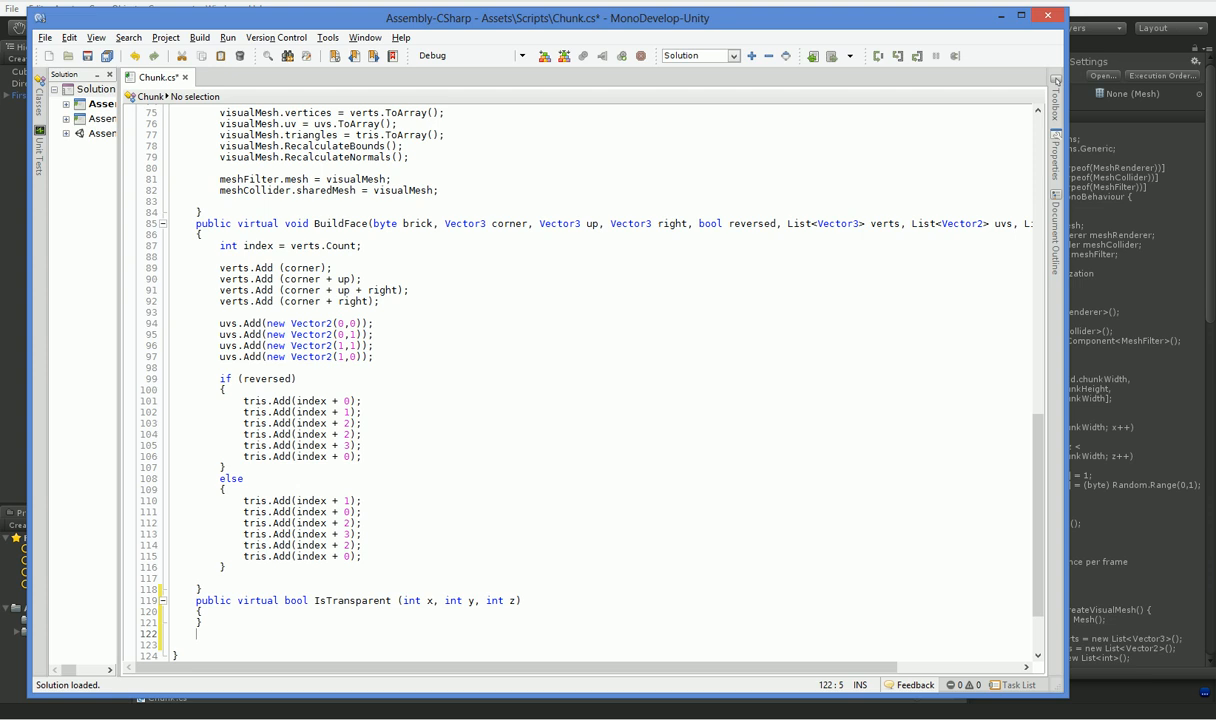
Step: Write GetByte(int x, int y, int z) returning 0 outside chunkHeight/chunkWidth bounds, else map[x,y,z]
text(public virtual byte Ge)
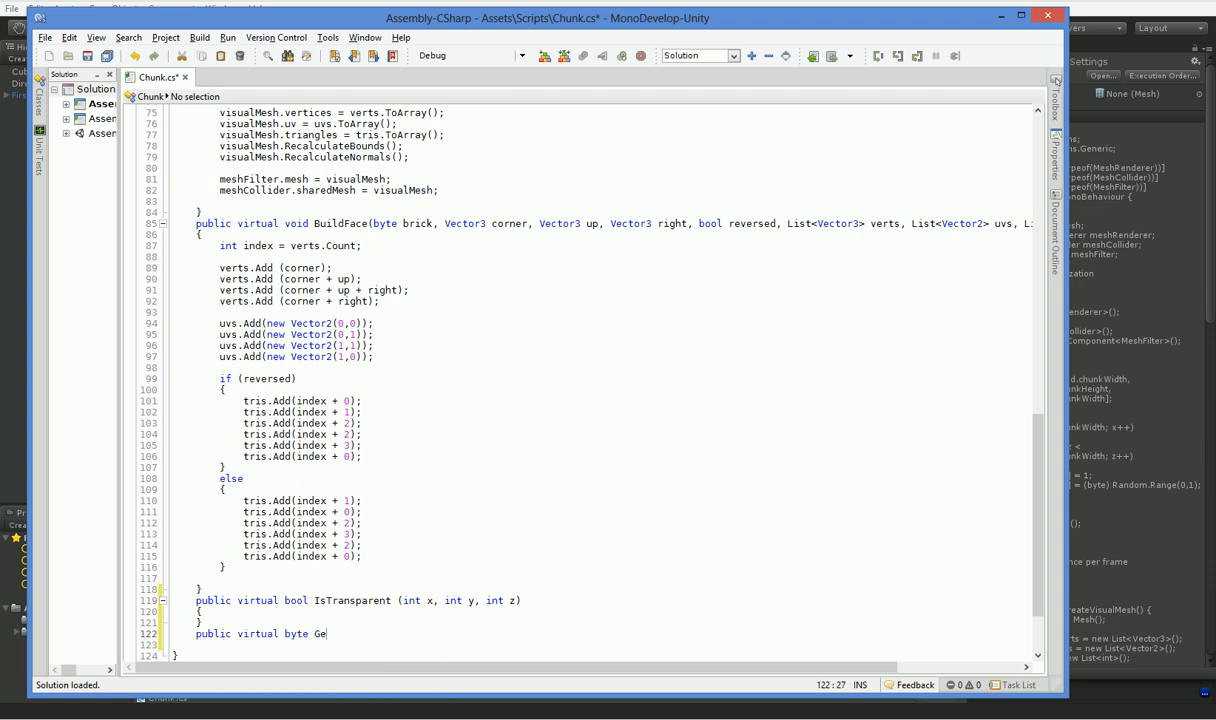
text(tByte (int)
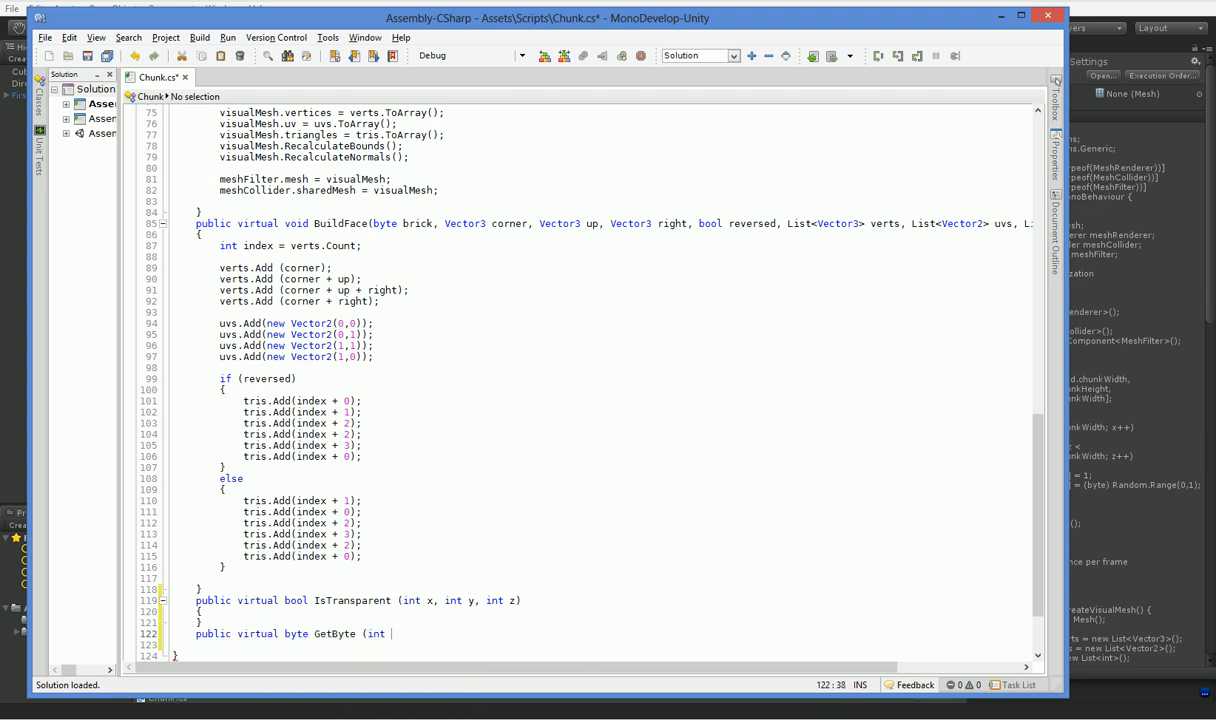
text(x, int y , int z)
text({)
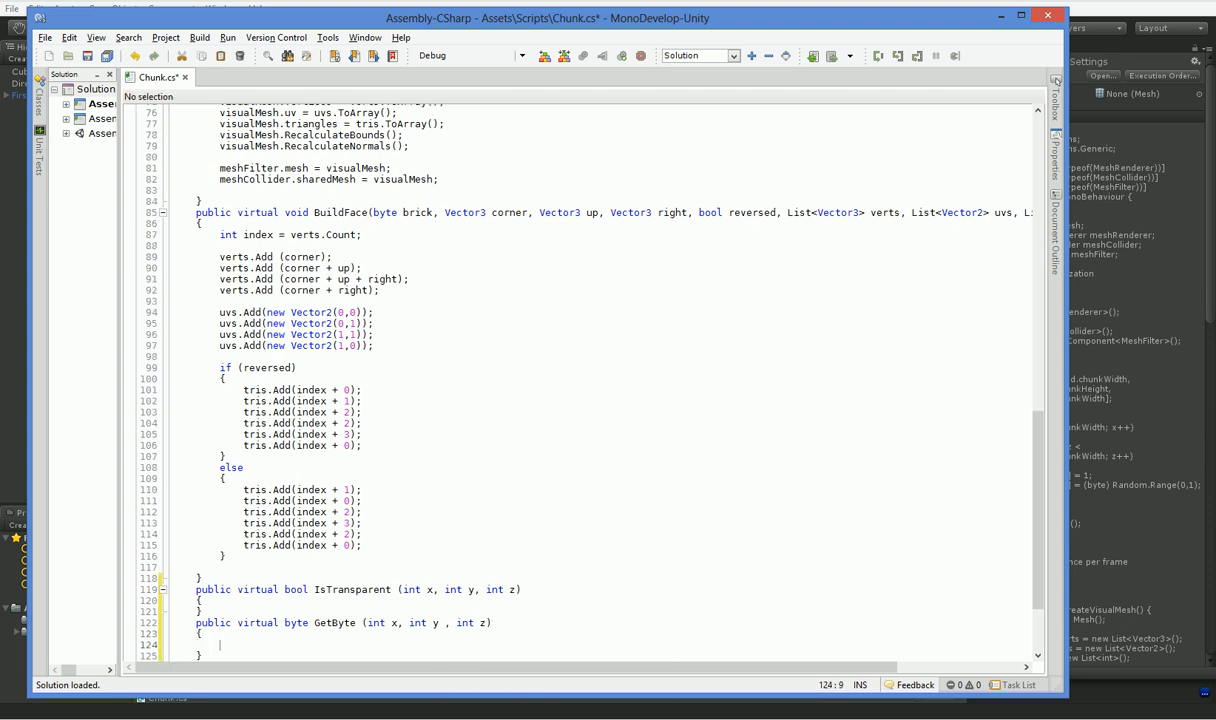
text(if (x < 0))
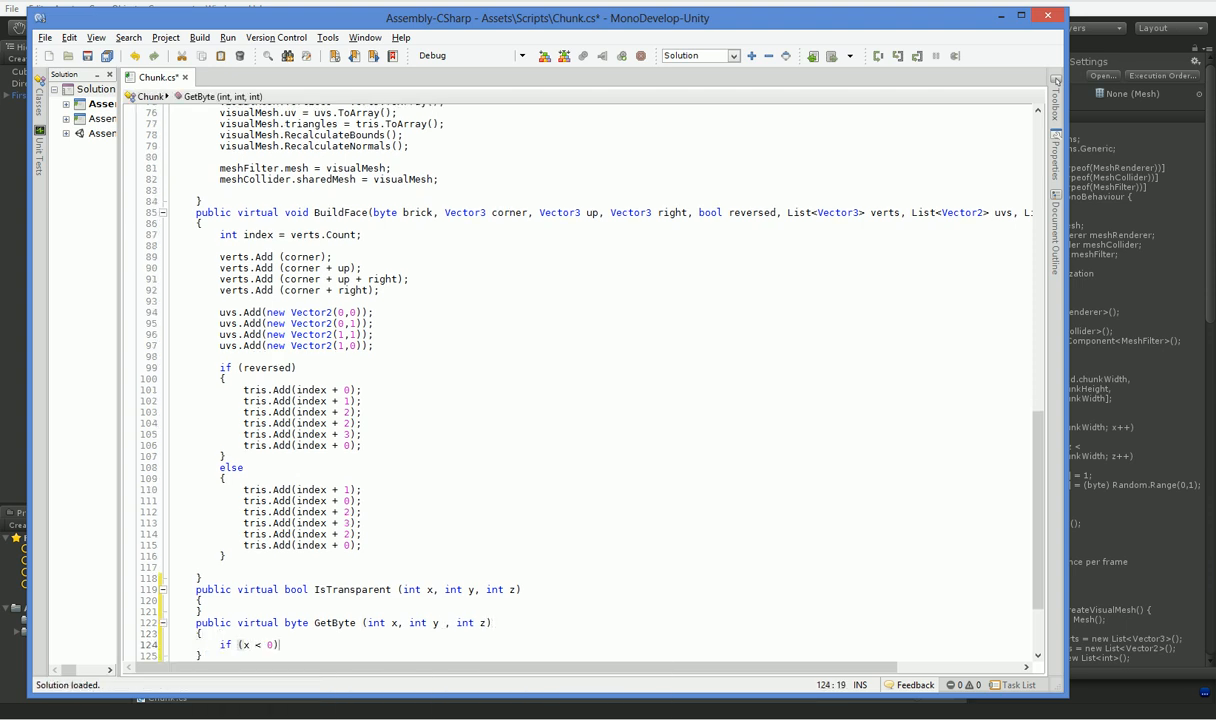
text(|| (y < 0) || (z < 0) || (y >)
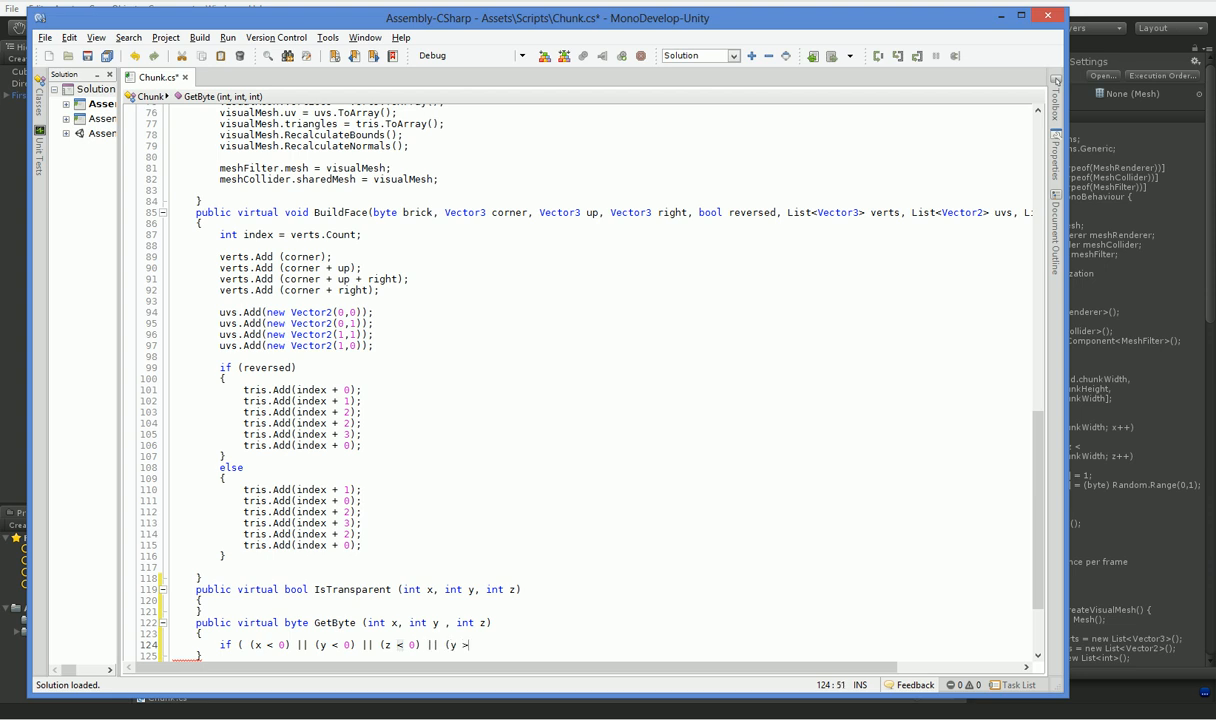
text(=)
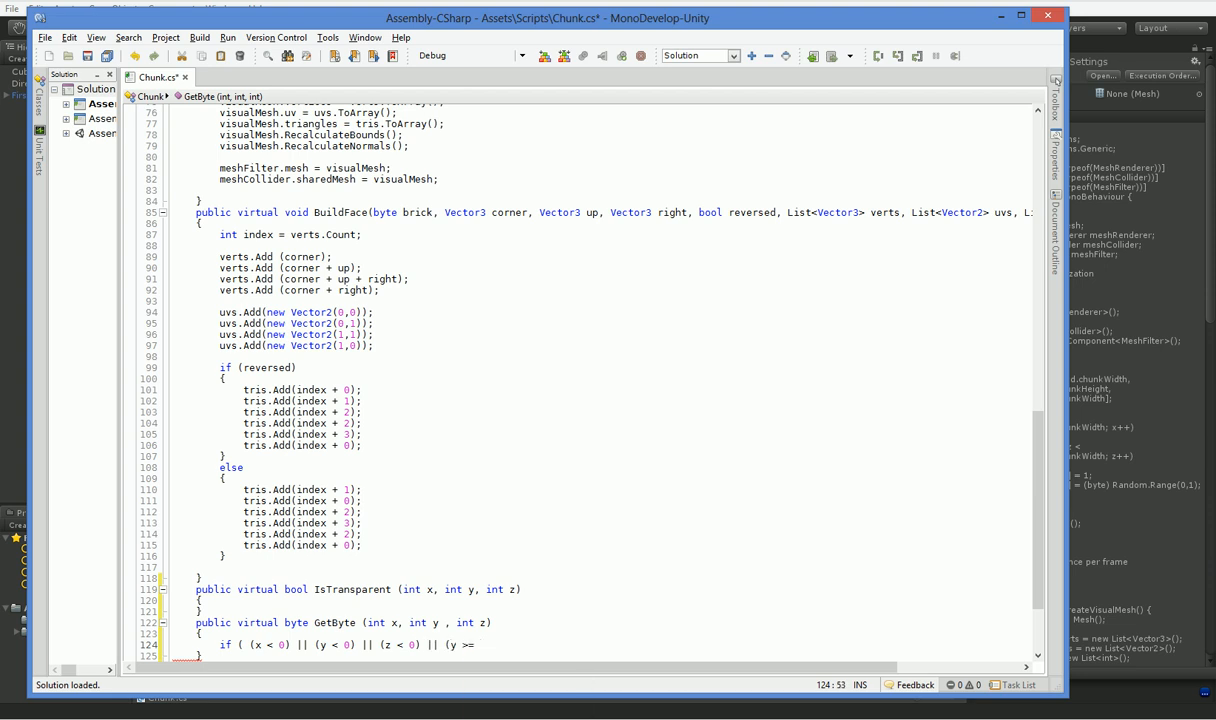
text(World.currentWorld.)
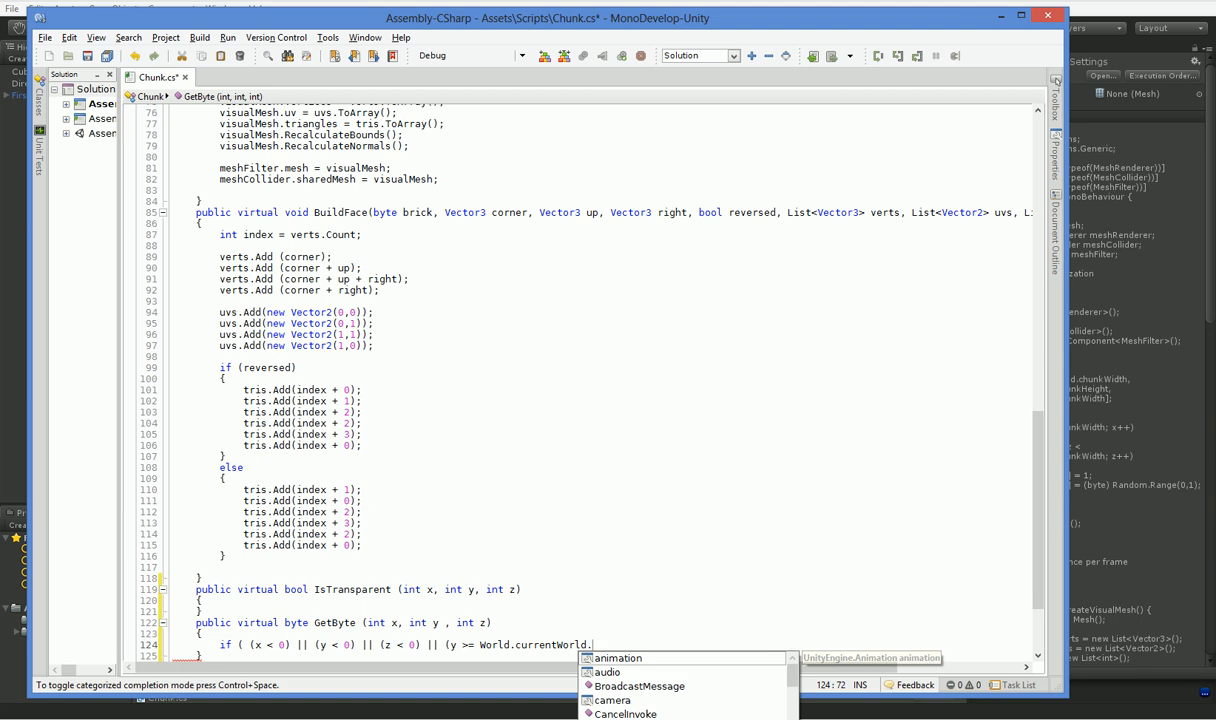
text(chunkHeight)
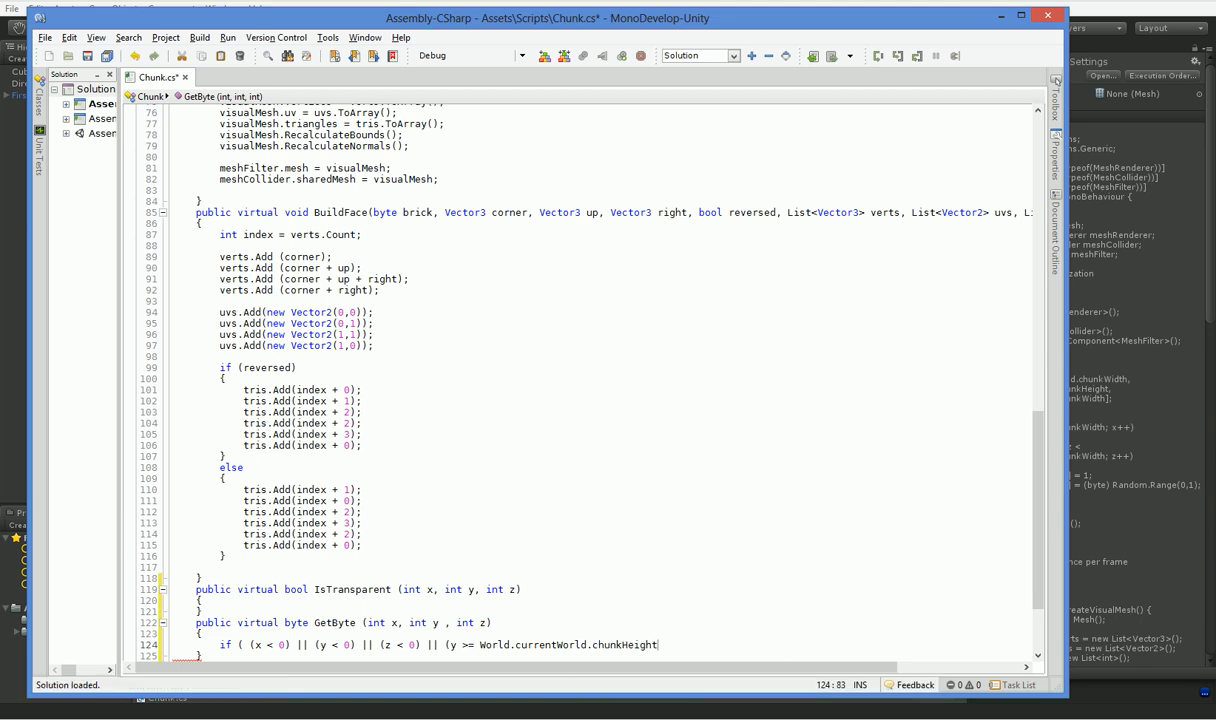
text(|| (x >=)
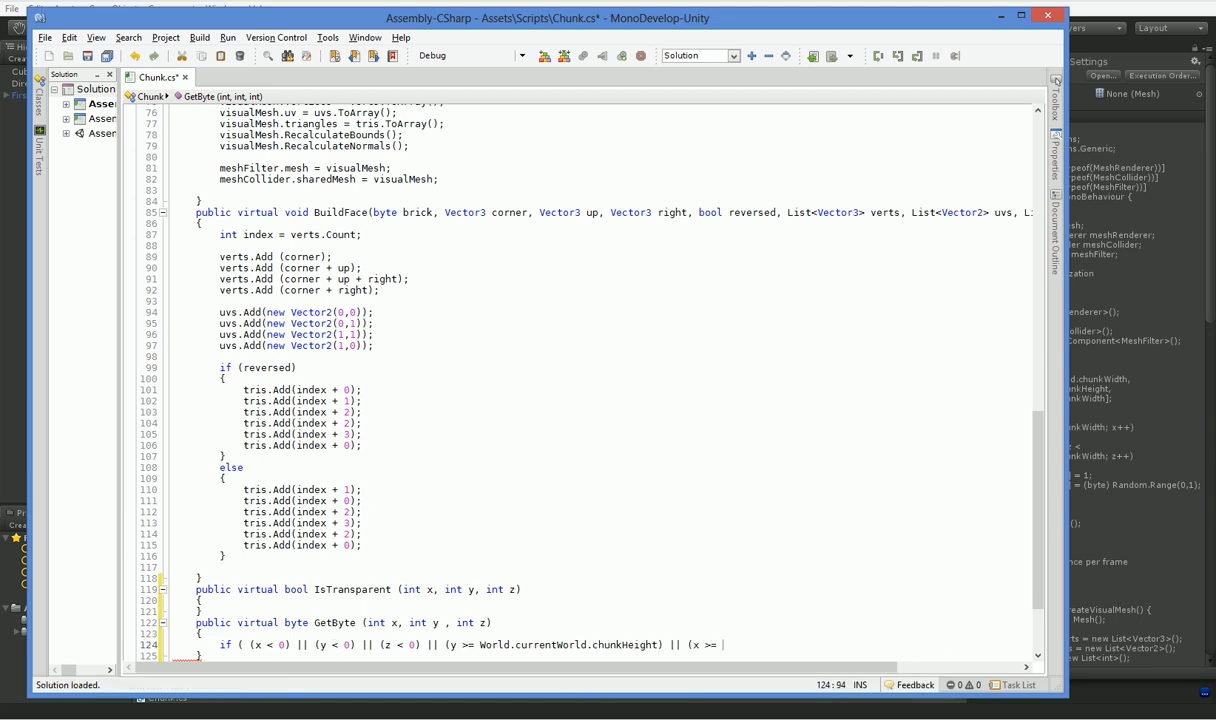
text(World.vu)
text(return 0)
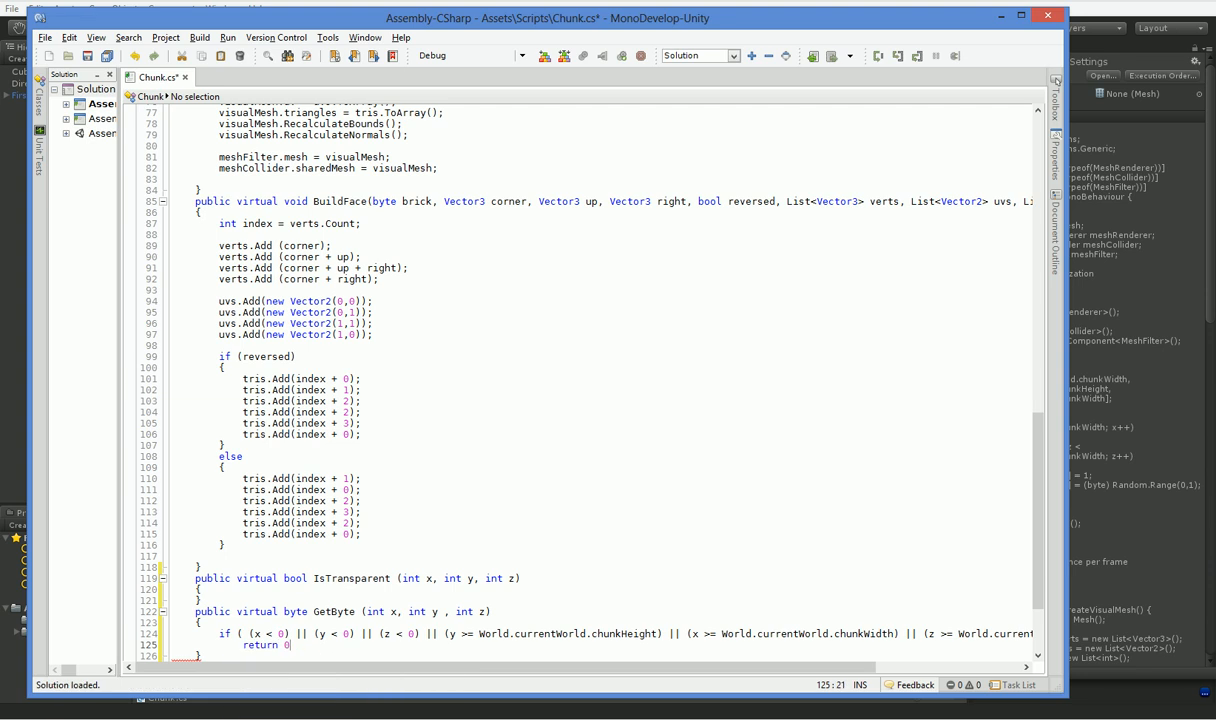
text(;)
text(return map[x,y,z];)
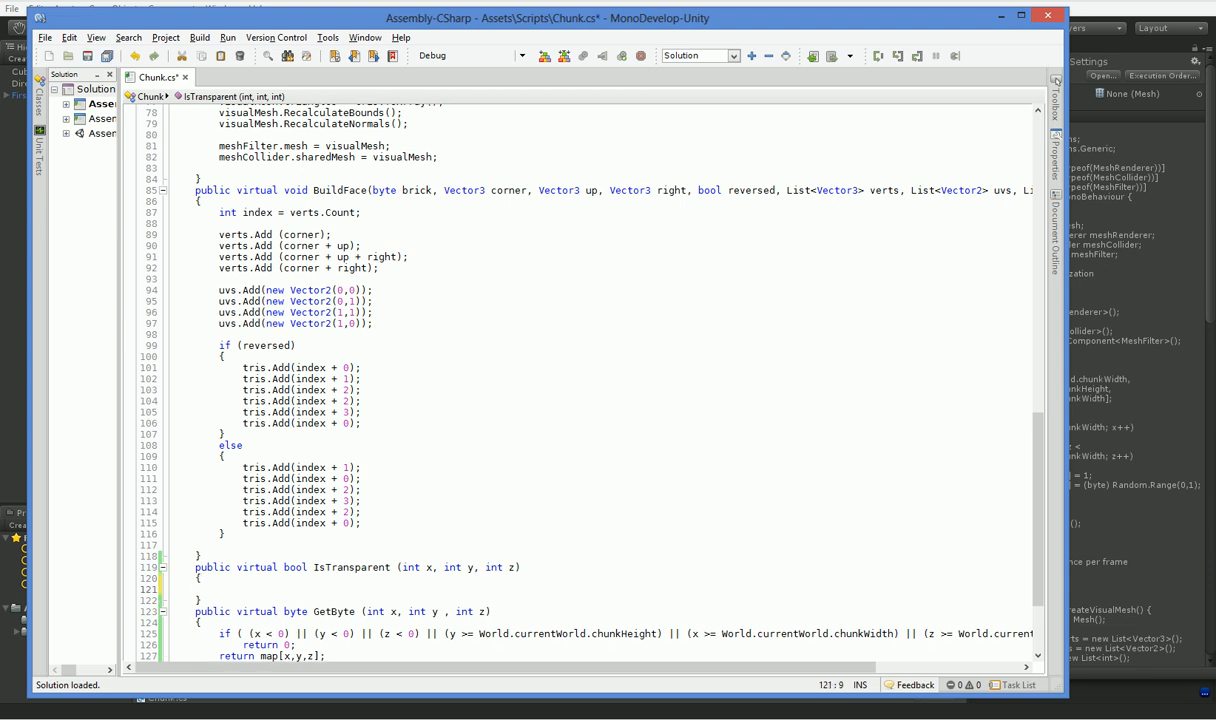
Step: Fetch the brick via GetByte and switch on it: case 0 returns true, case 1 false
text(byte brick = GetByte()
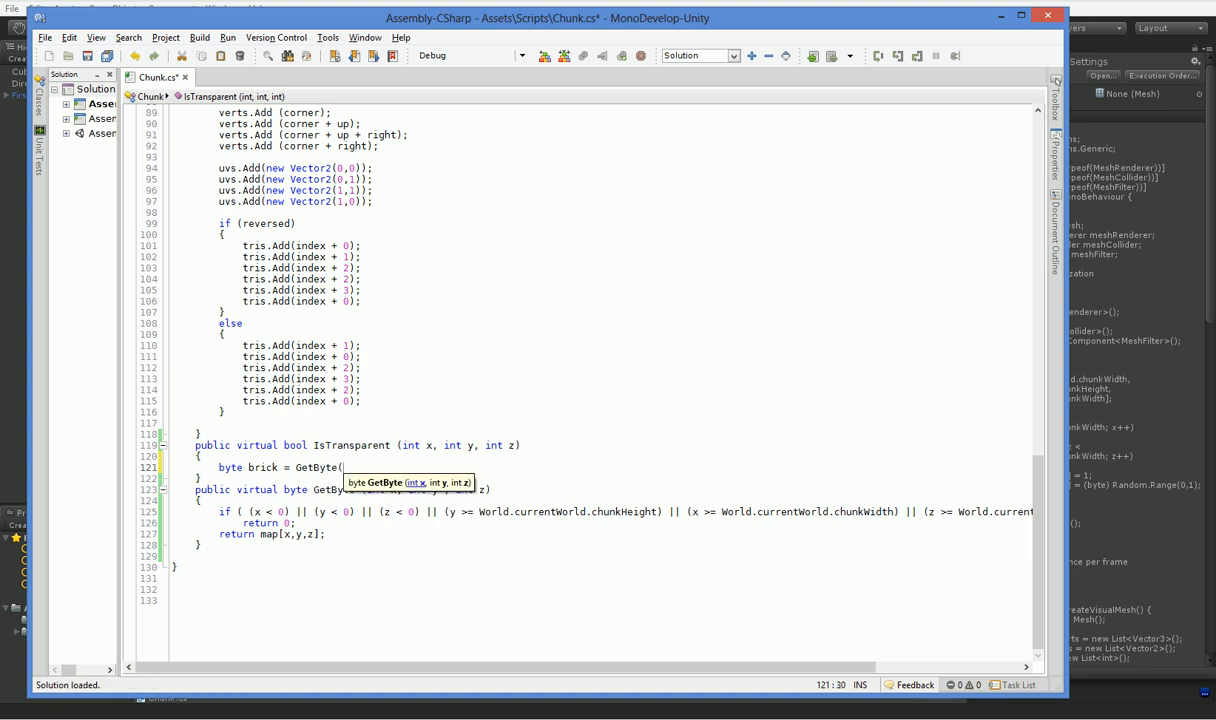
text(x,y,z);)
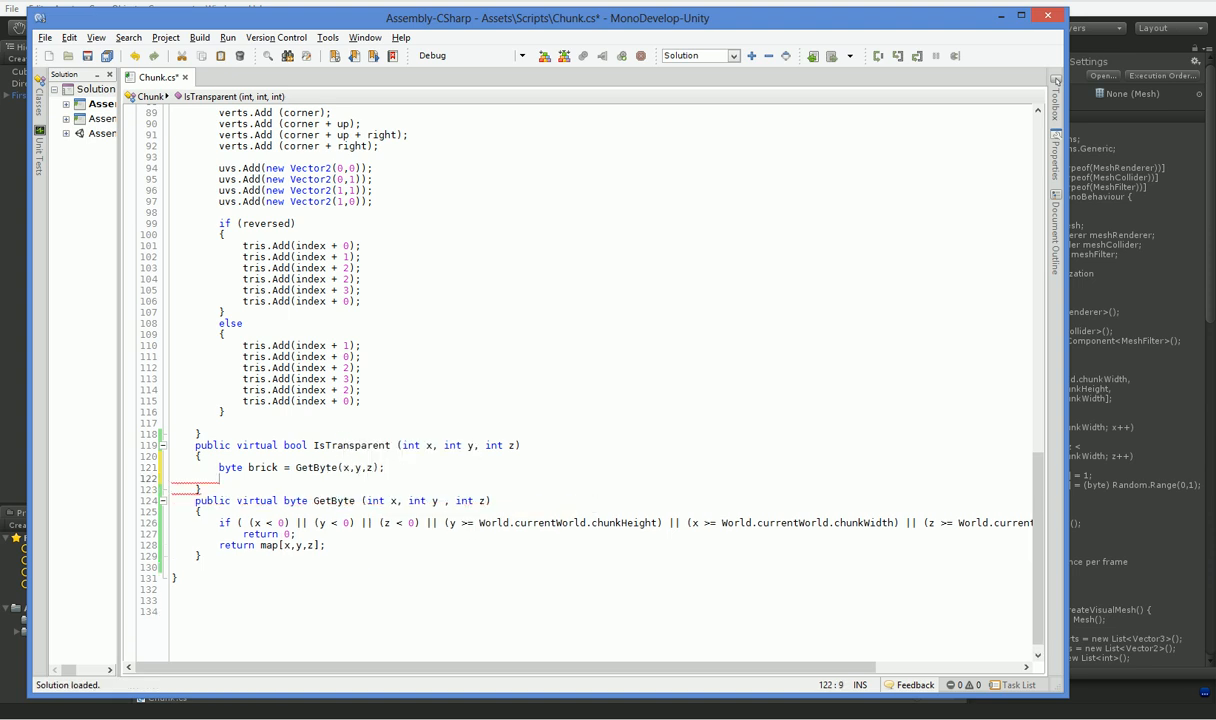
text(switch (brick)
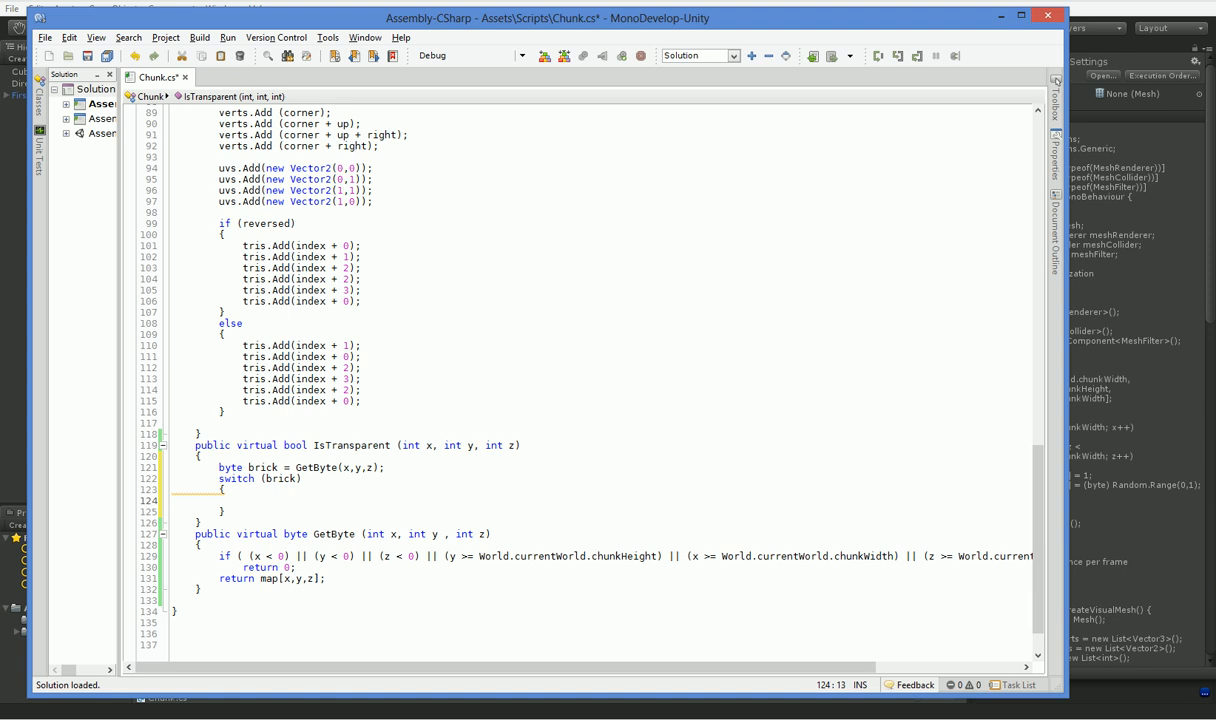
text(0:)
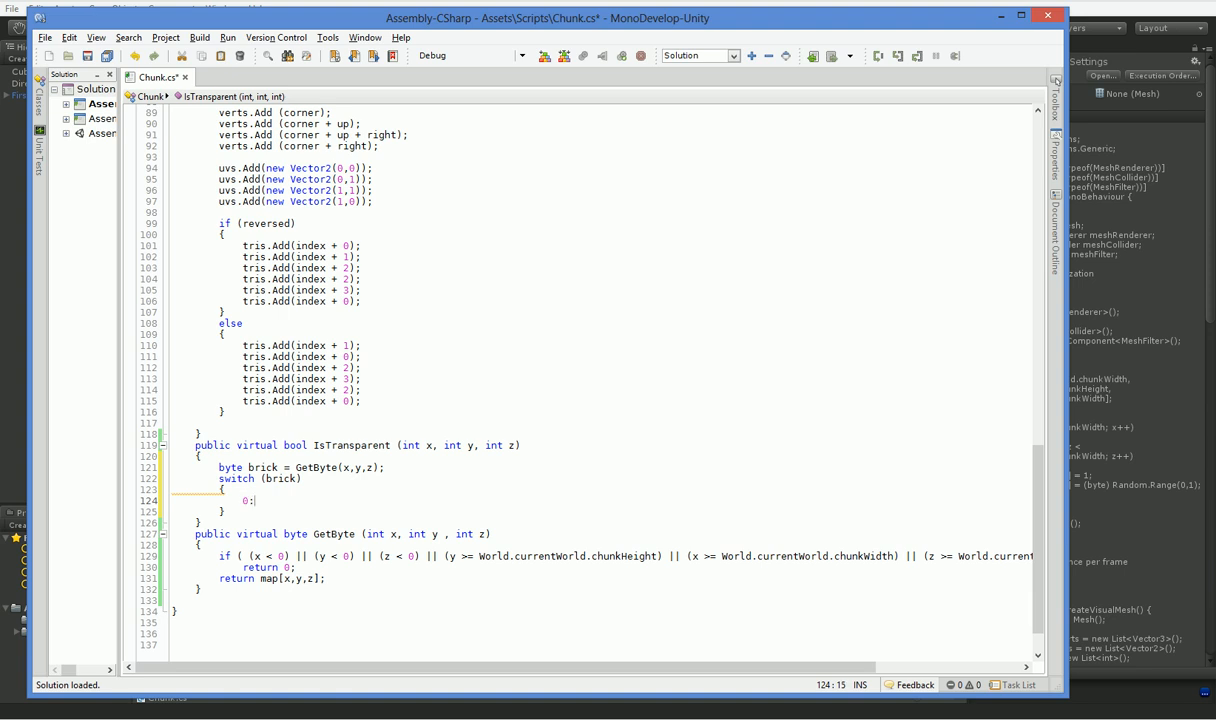
text(case)
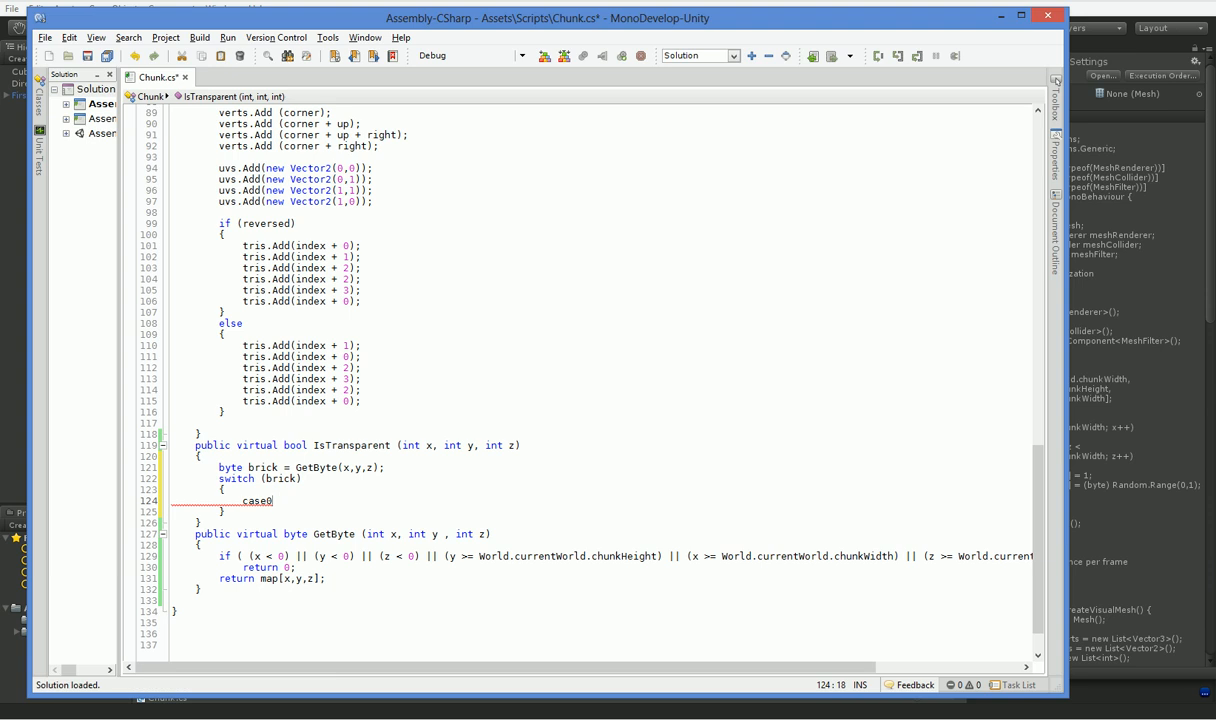
text(0: return true;)
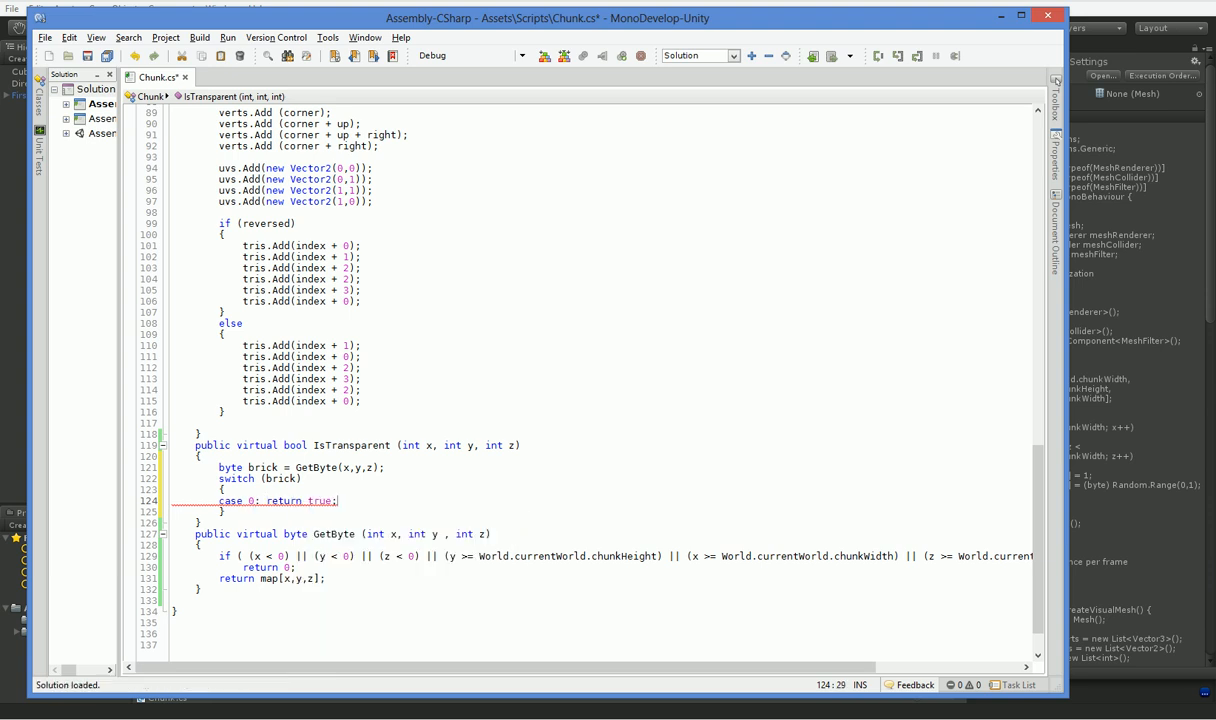
text(case 1: return false;)
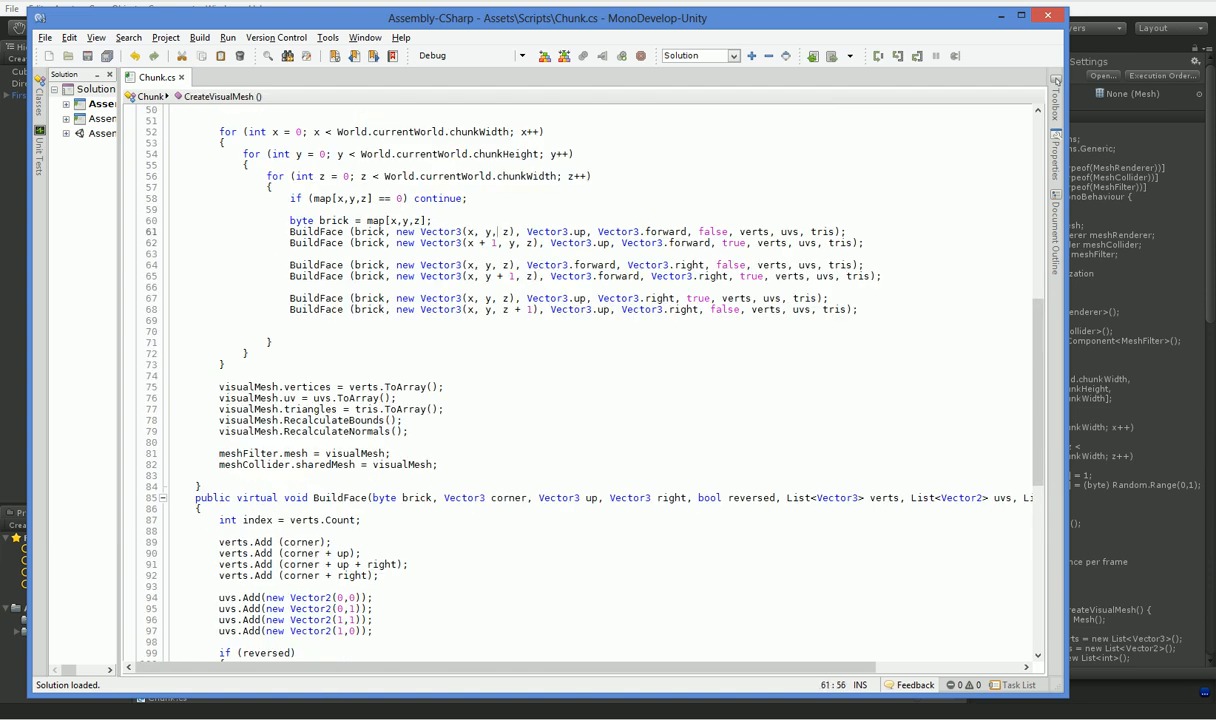
Step: Add comments // Left wall, // Right wall, // Bottom wall, // Top wall, // Back, // Front
drag(497, 231, 461, 231)
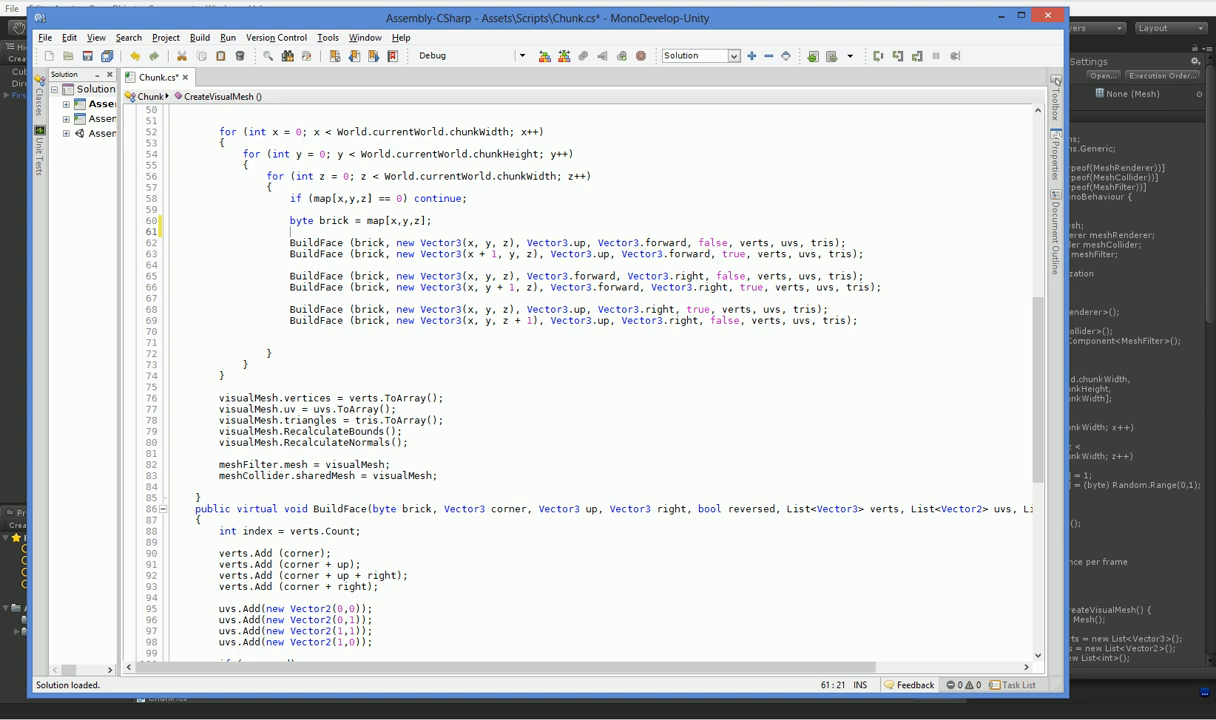
text(// Left wall)
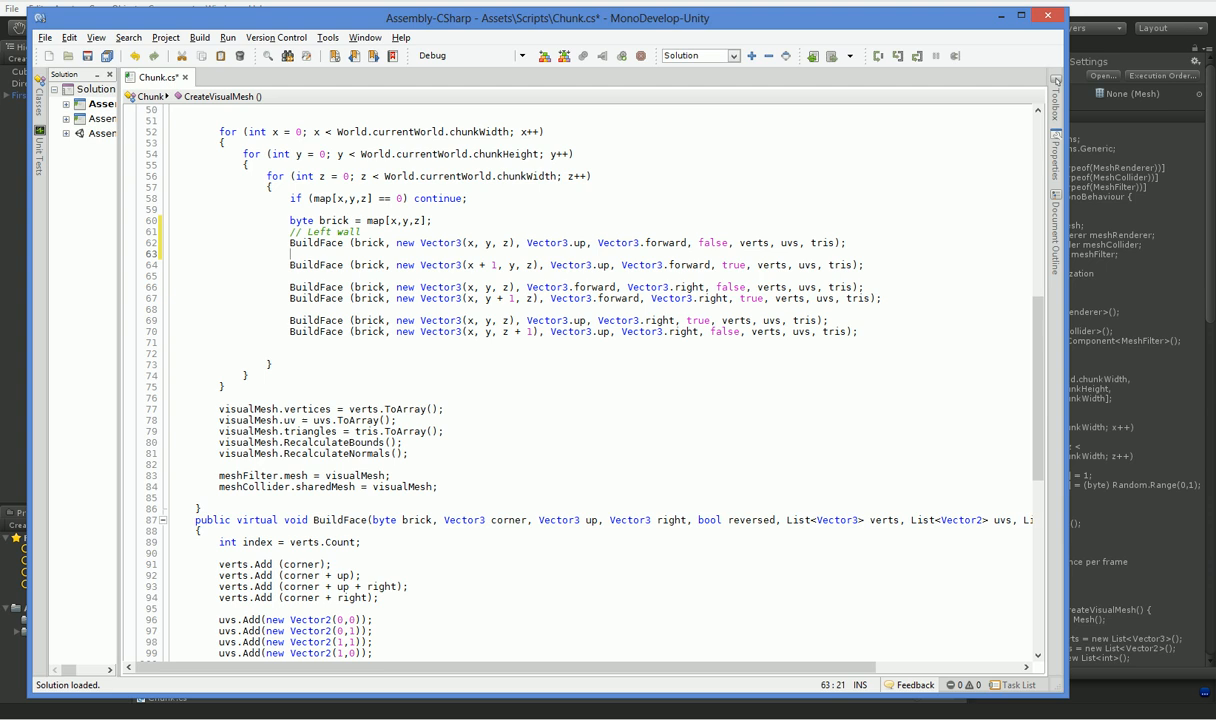
text(// Right wall)
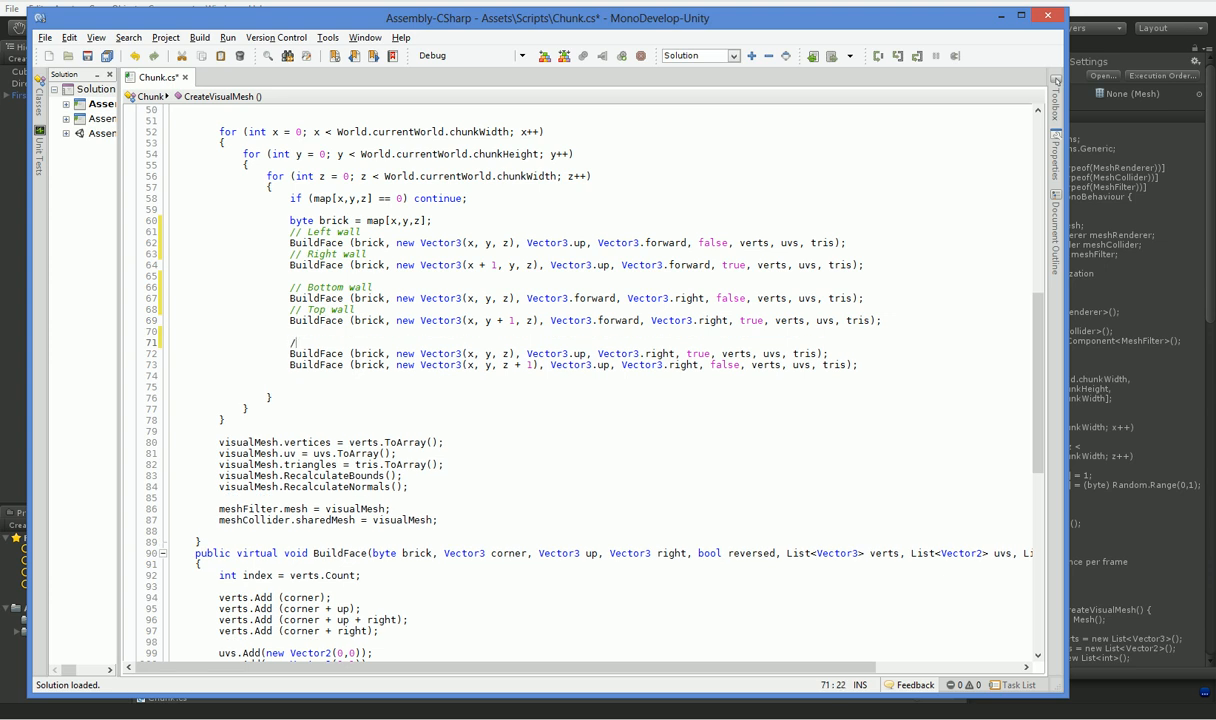
text(/ Front)
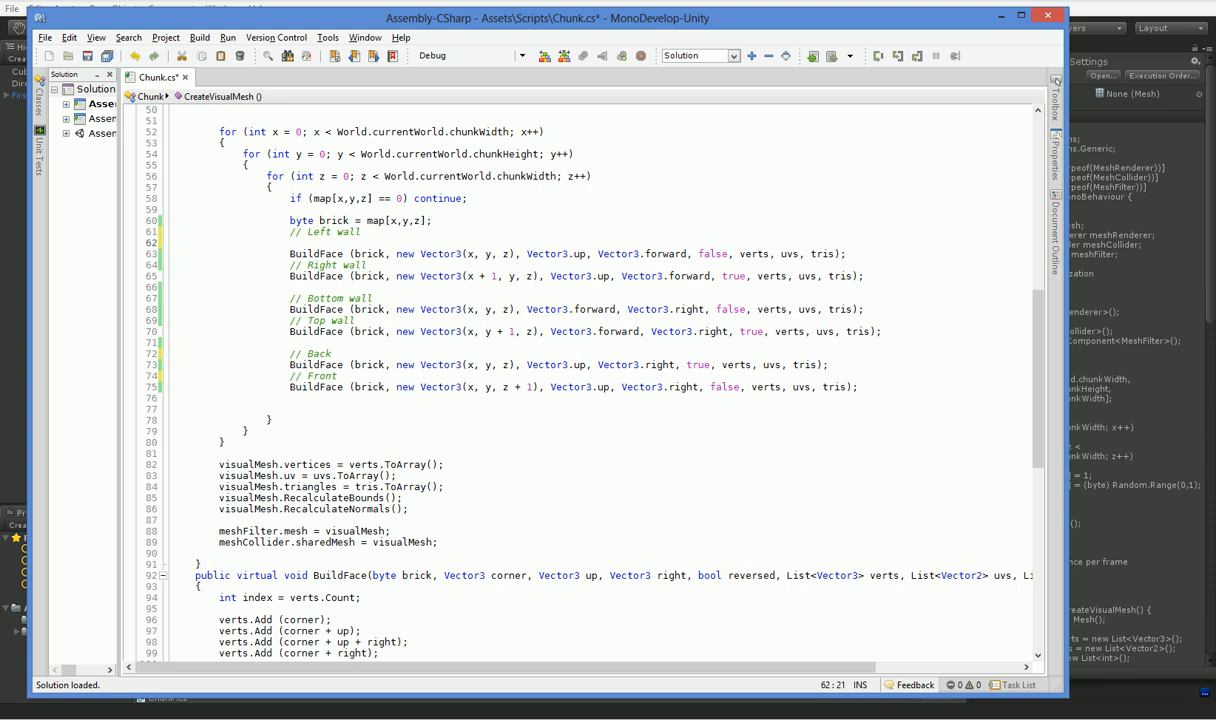
Step: Guard each BuildFace call with if (!IsTransparent(neighbour coordinates)), e.g. x - 1 for the left wall
text(if ()
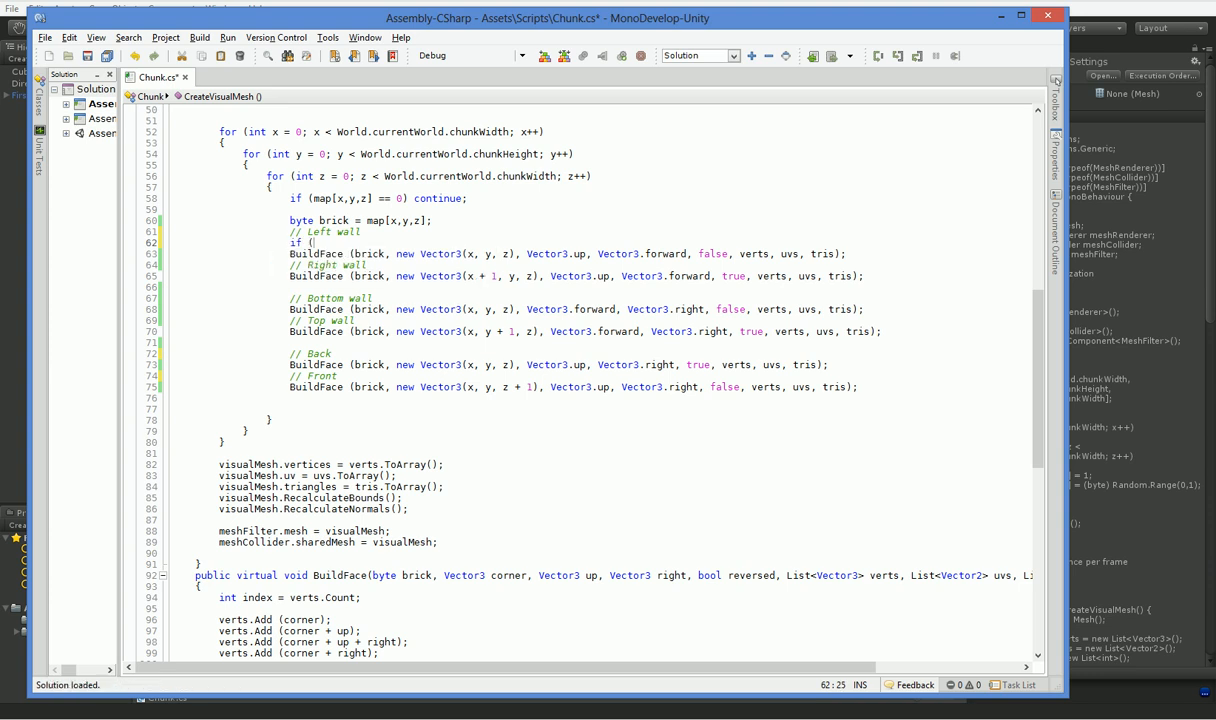
text(! IsTransparent(x - 1, y, z)
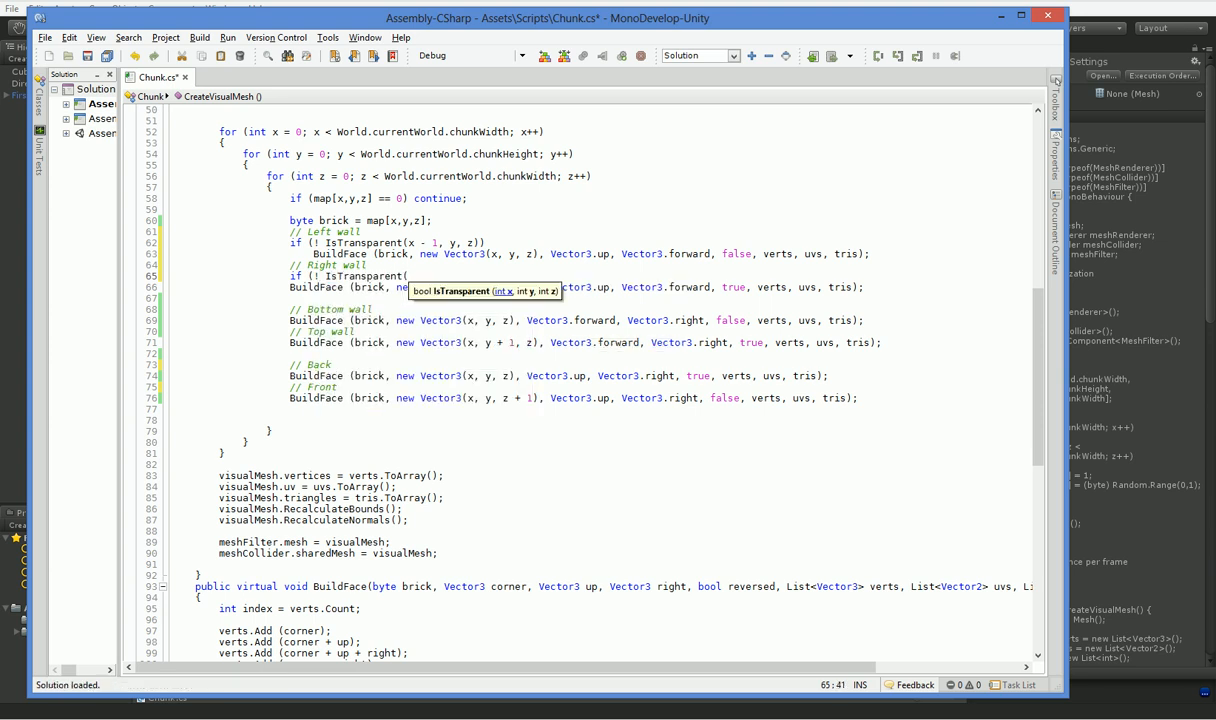
text(+1)
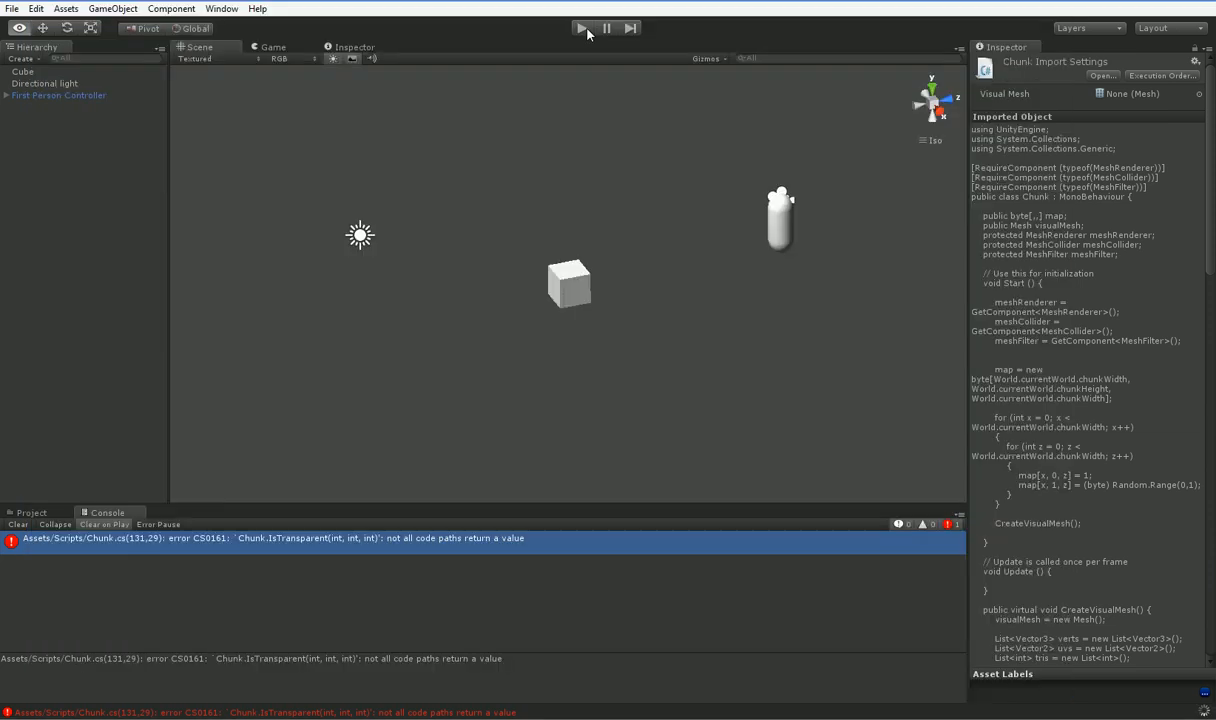
Step: Play the game, inspect the chunk's rows of wall slivers, then stop playing
click(581, 27)
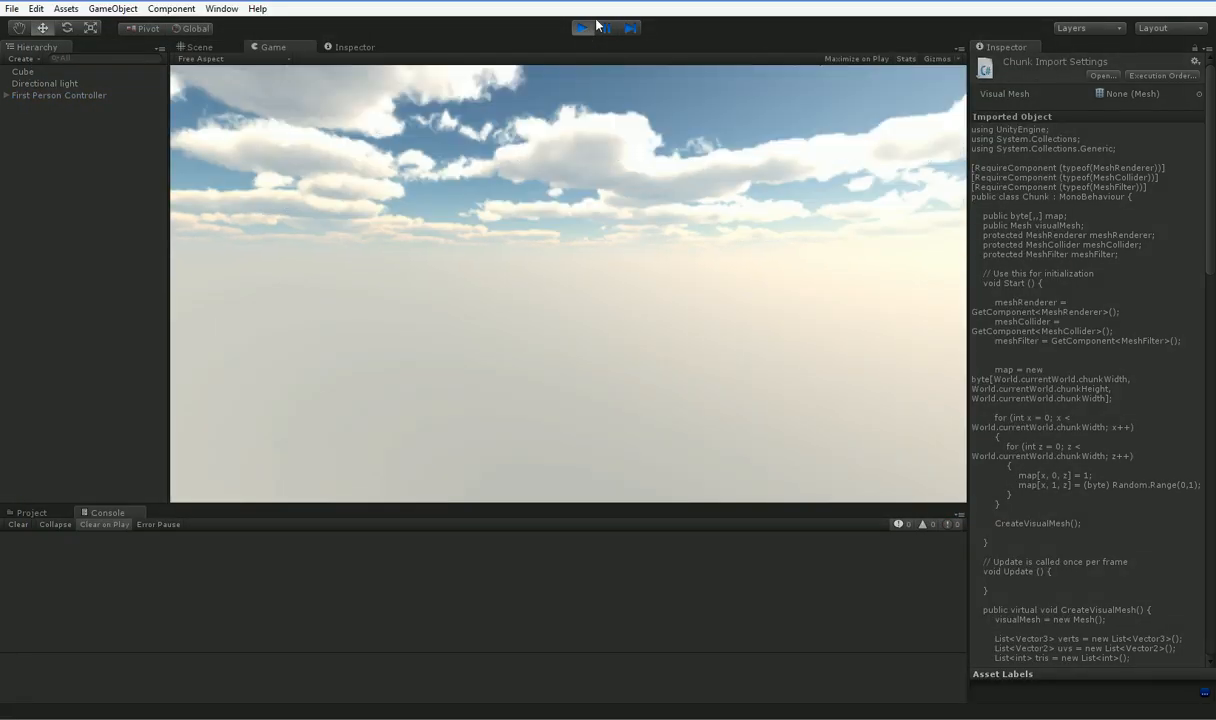
click(581, 27)
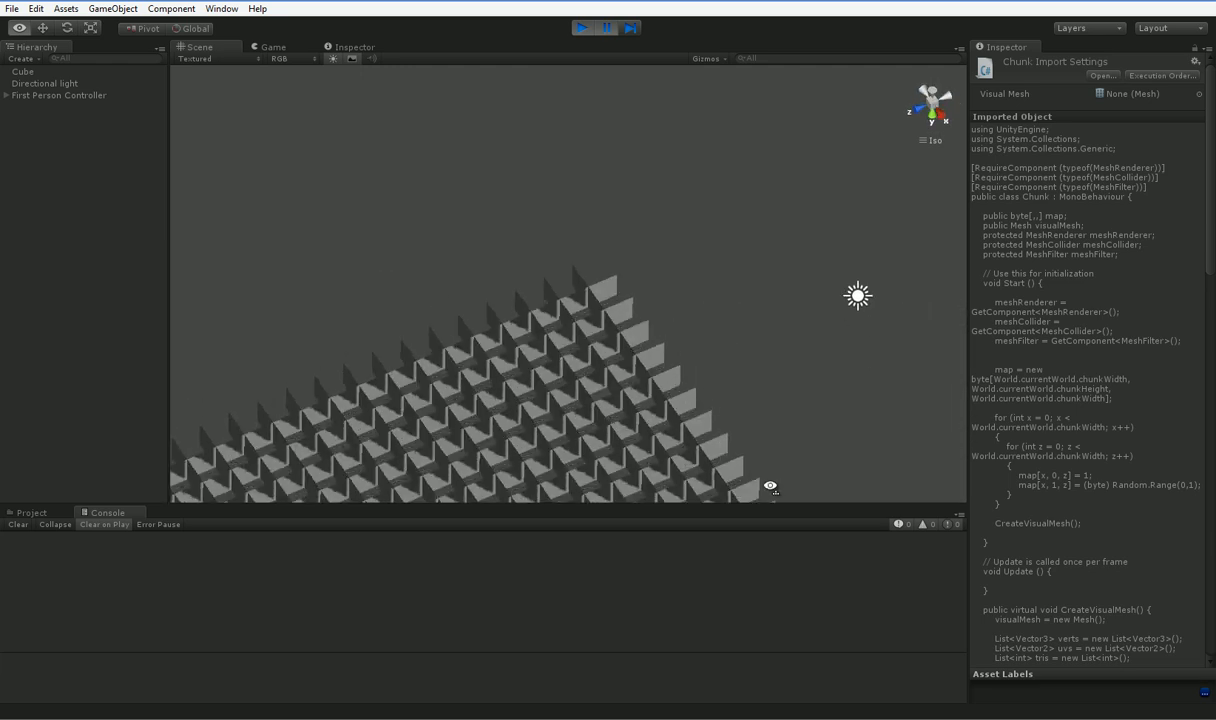
click(580, 27)
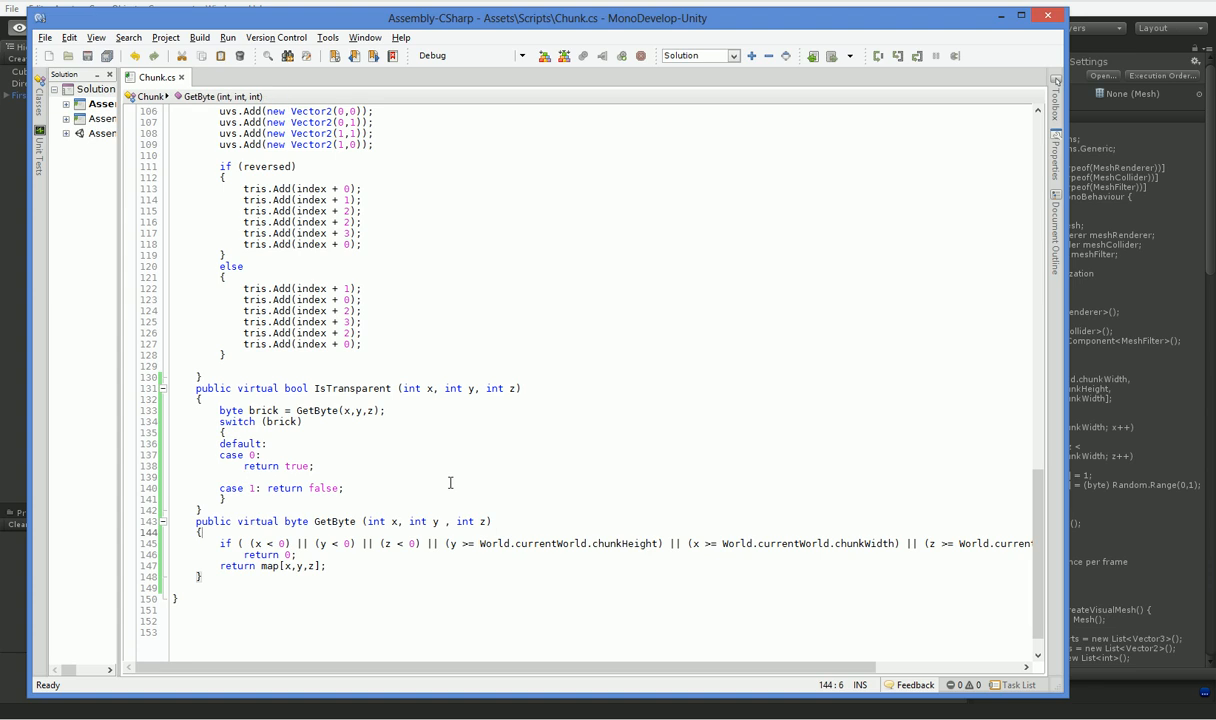
Step: Add a default: label before case 0 in IsTransparent and return to Unity
click(314, 466)
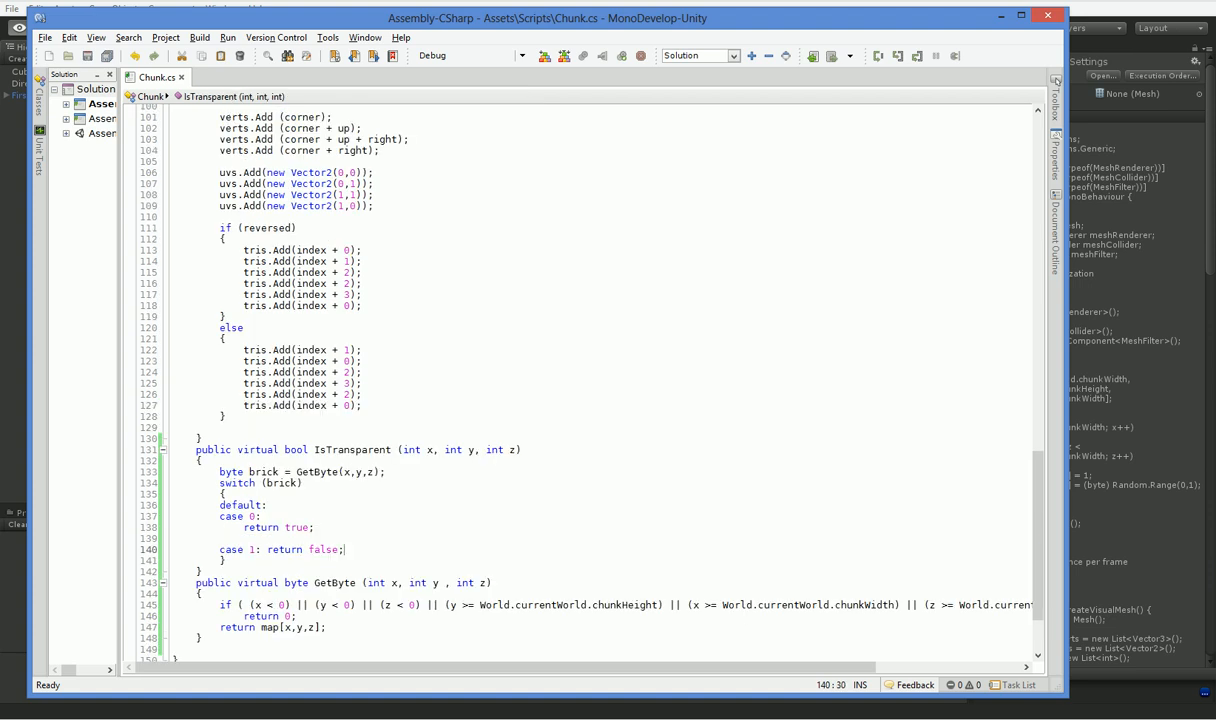
click(313, 527)
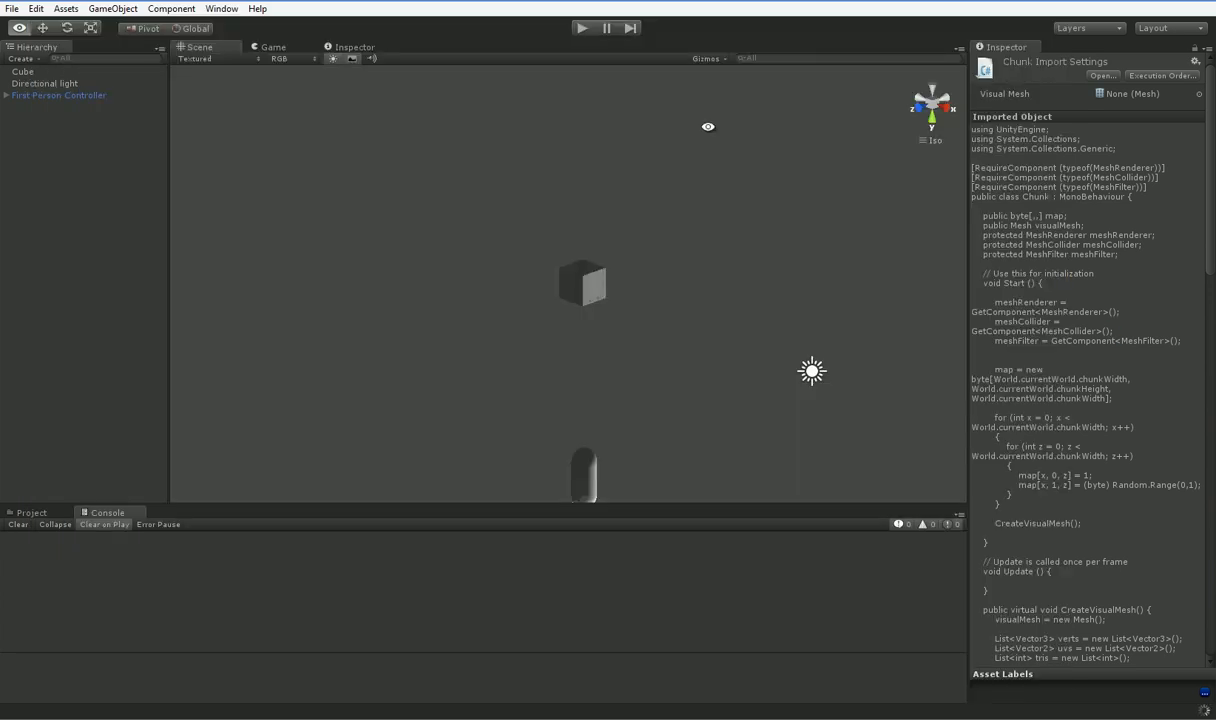
Step: Play and pan over the flat slab, then change Random.Range(0,1) to Random.Range(0,2)
click(581, 28)
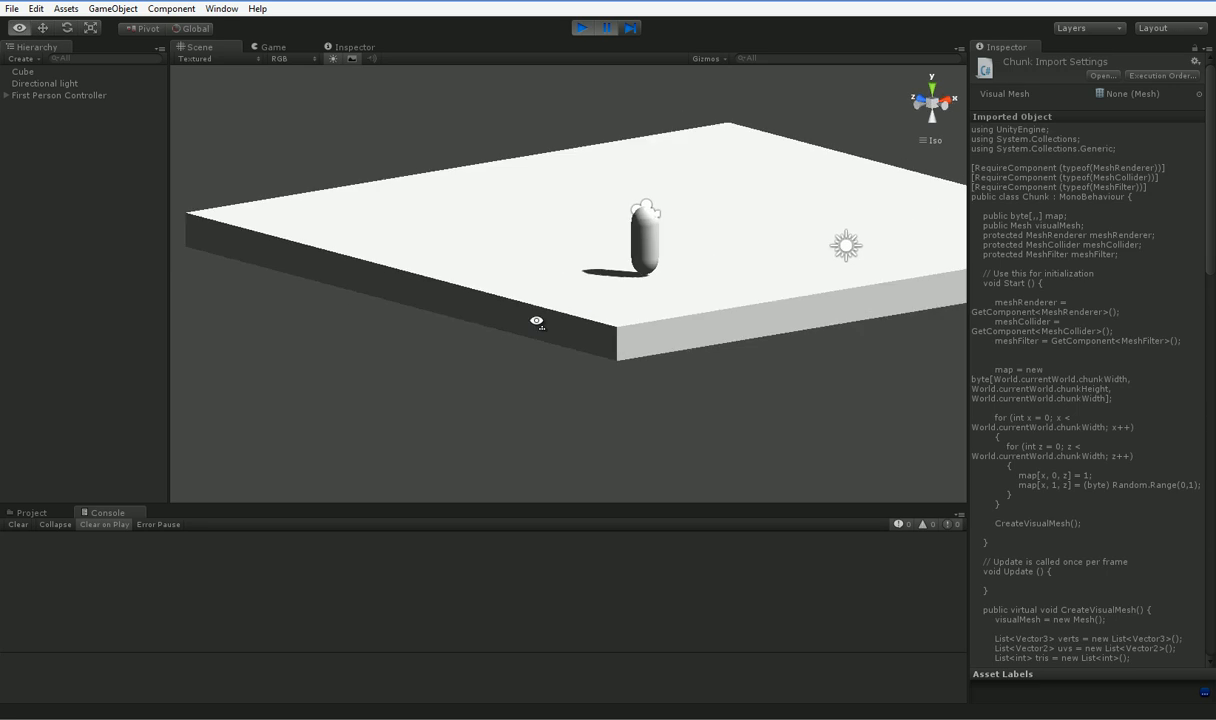
drag(537, 321, 662, 330)
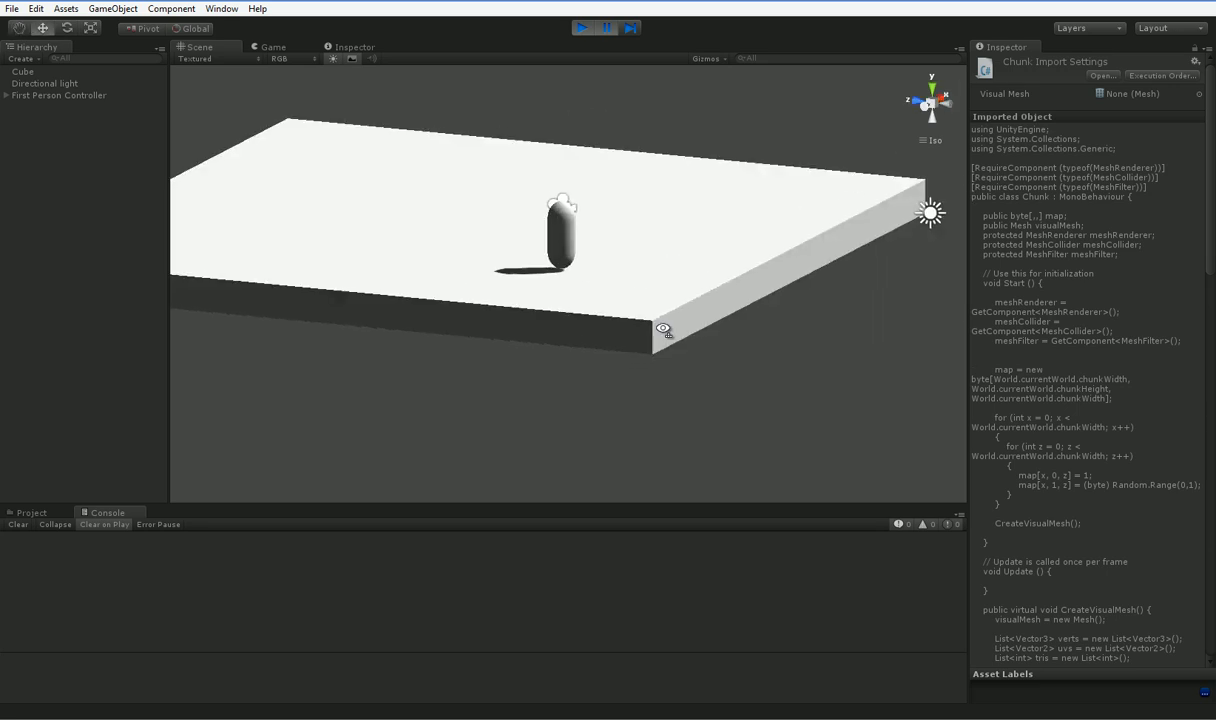
mouse_move(578, 383)
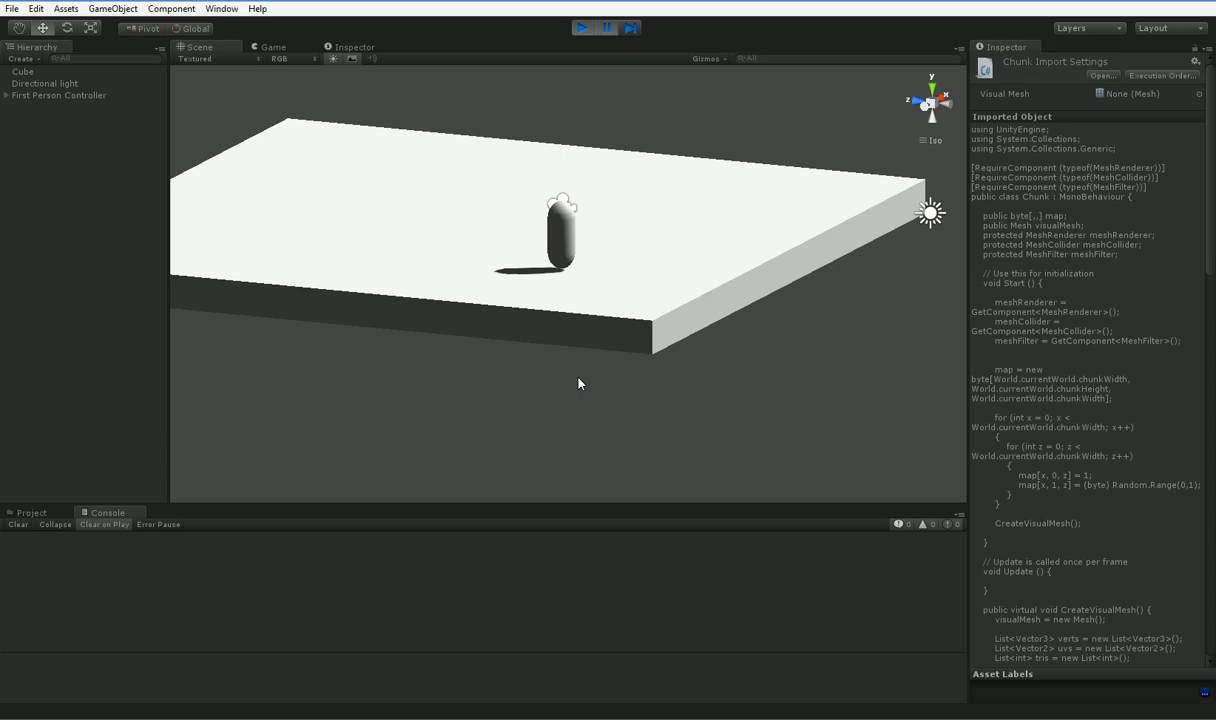
mouse_move(426, 692)
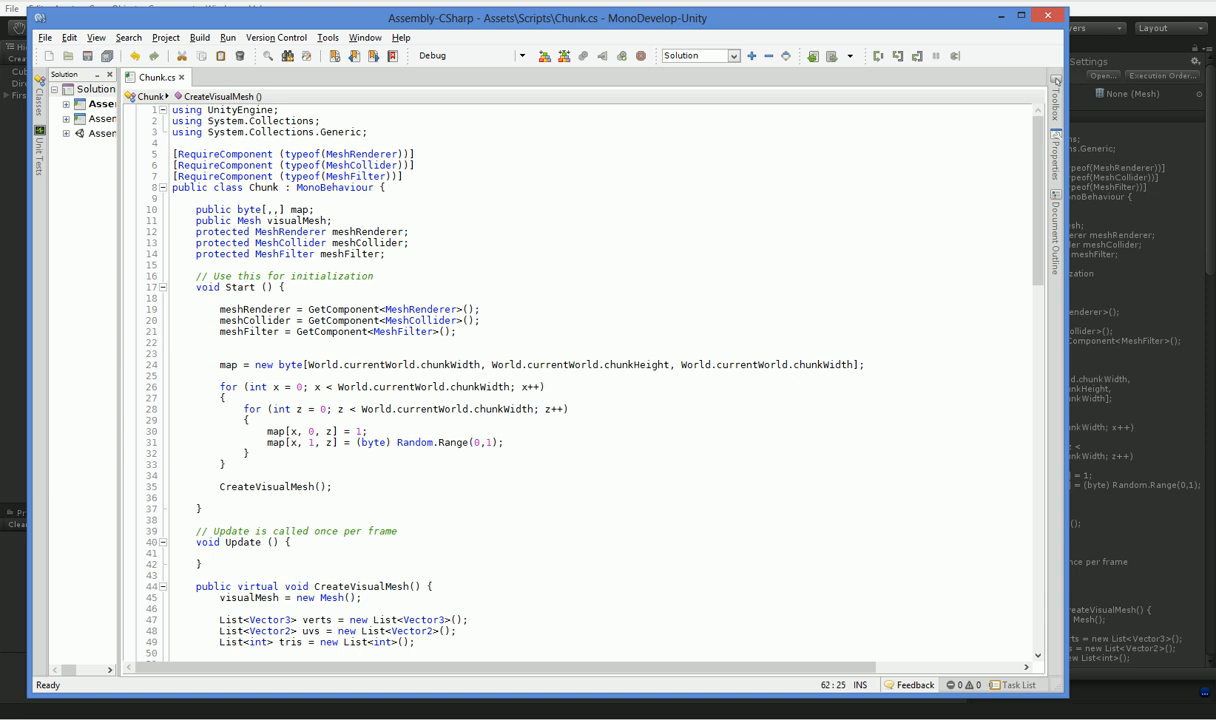
triple_click(375, 442)
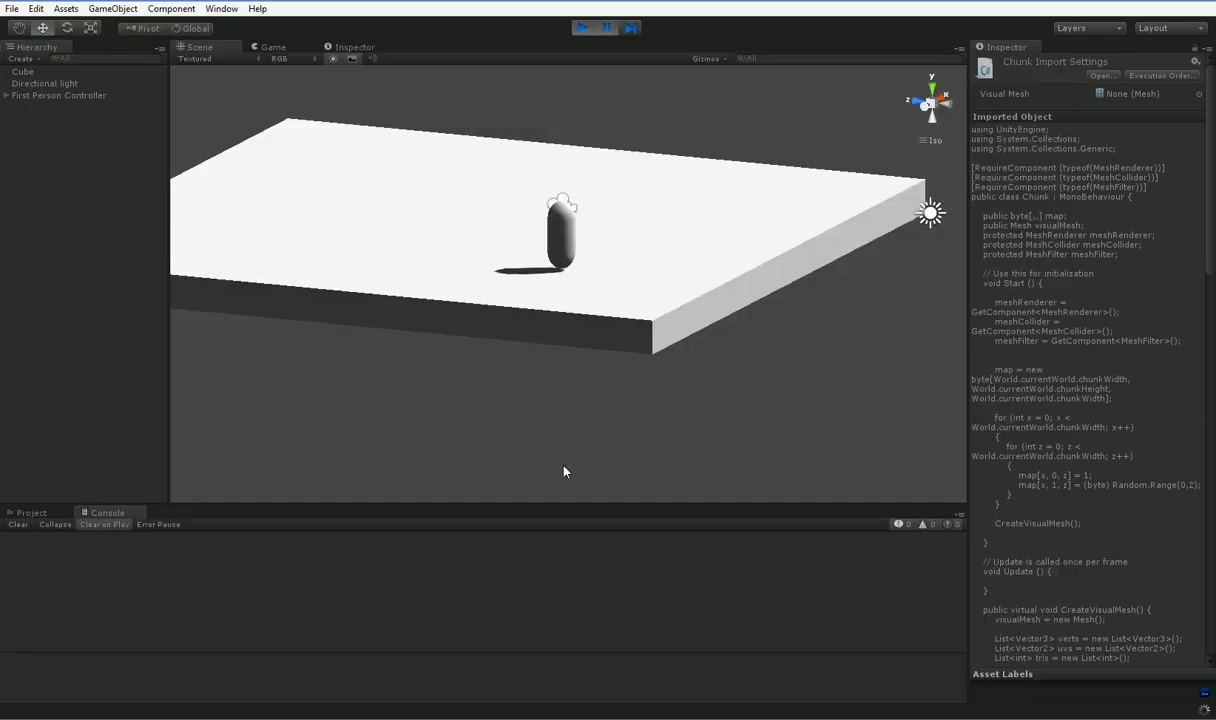
Step: Restart the game to view the hollow floor with scattered random bricks, then stop it
click(583, 28)
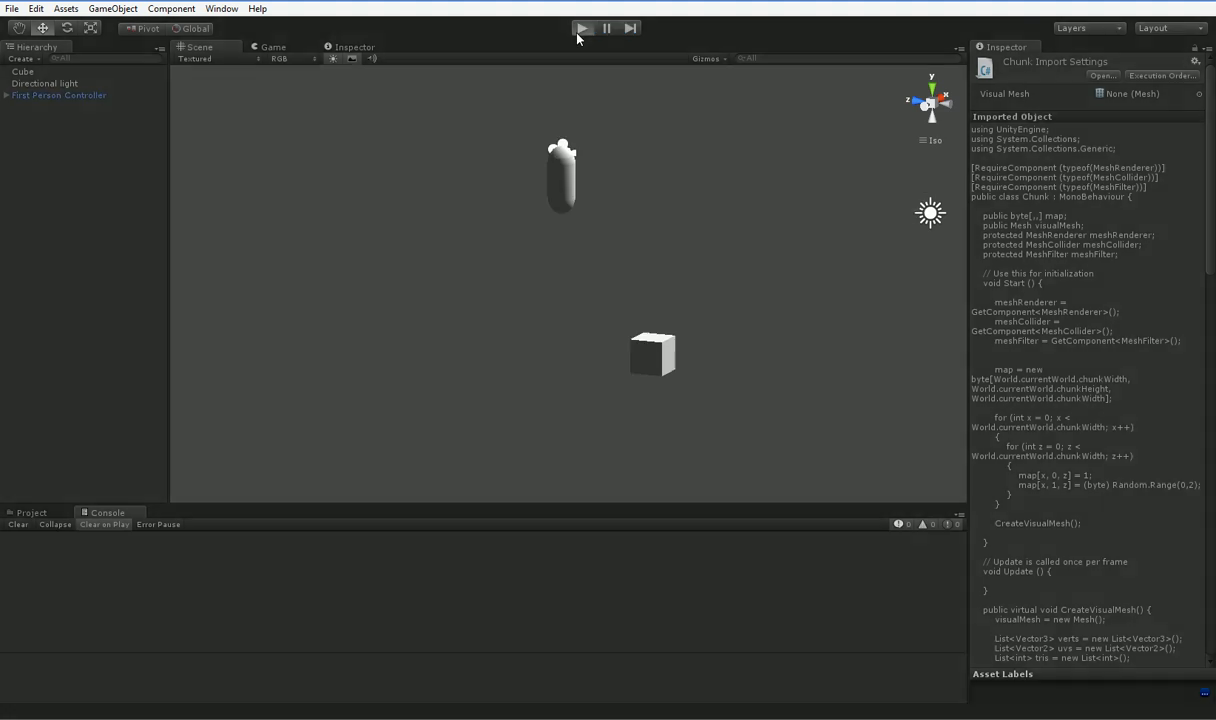
click(583, 28)
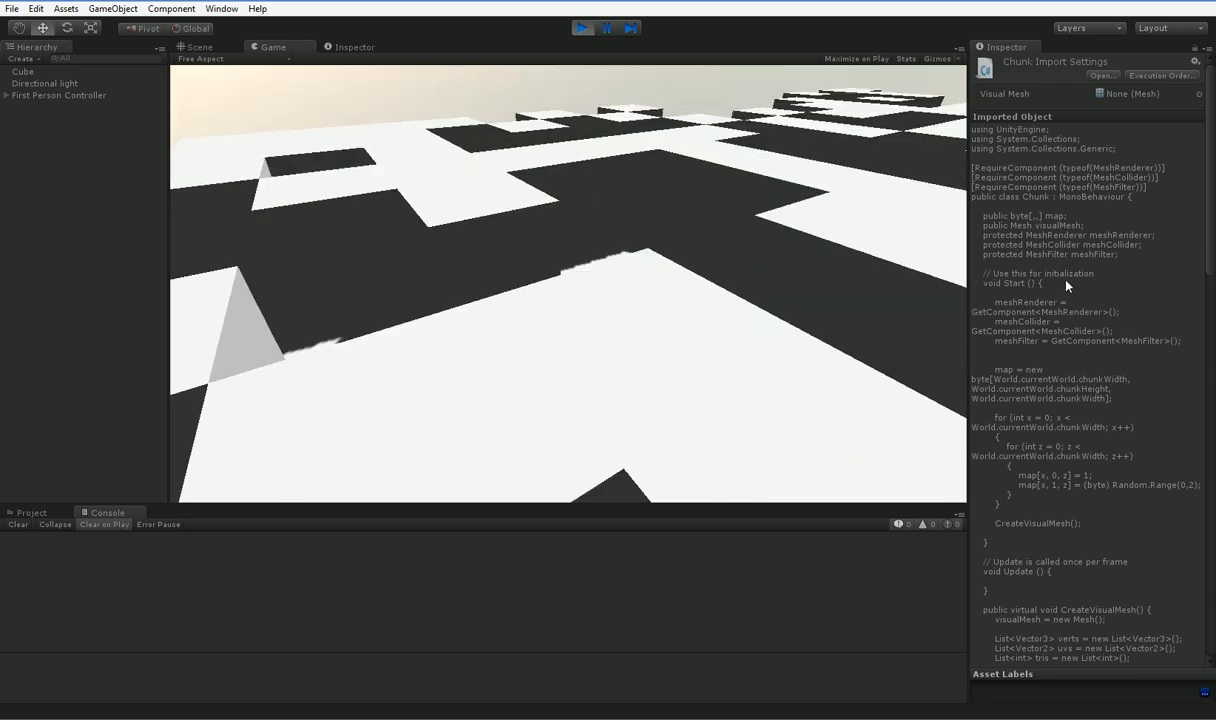
click(582, 28)
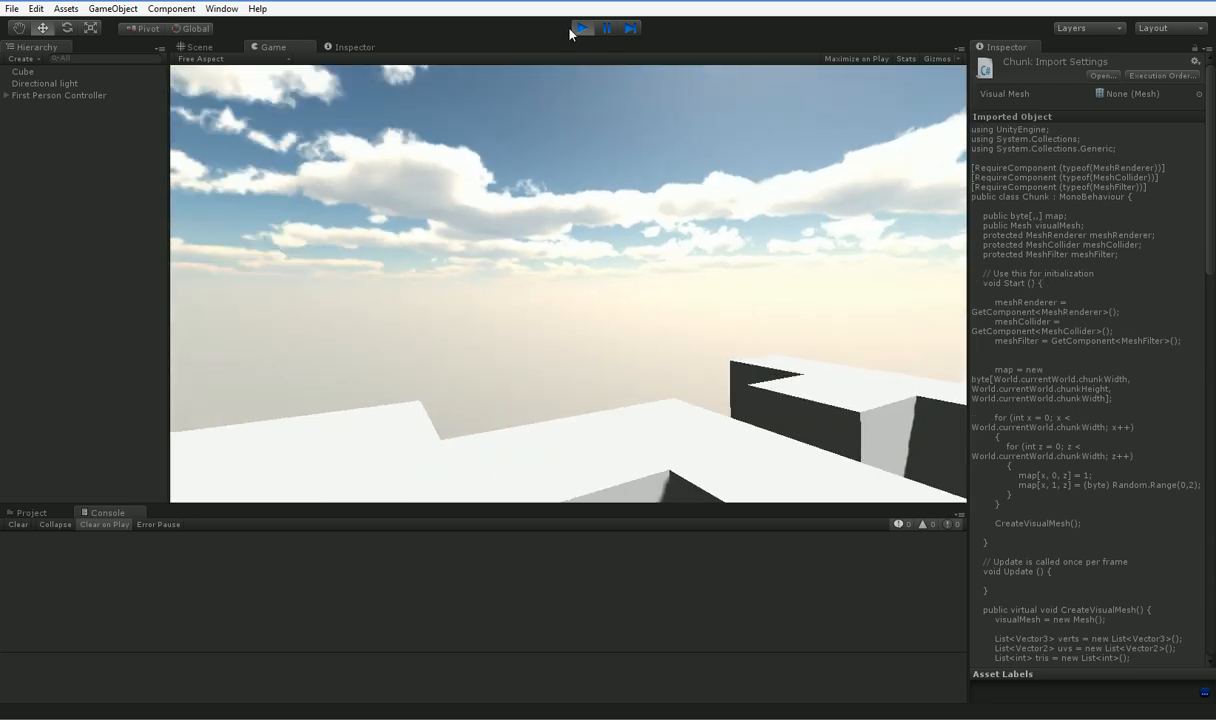